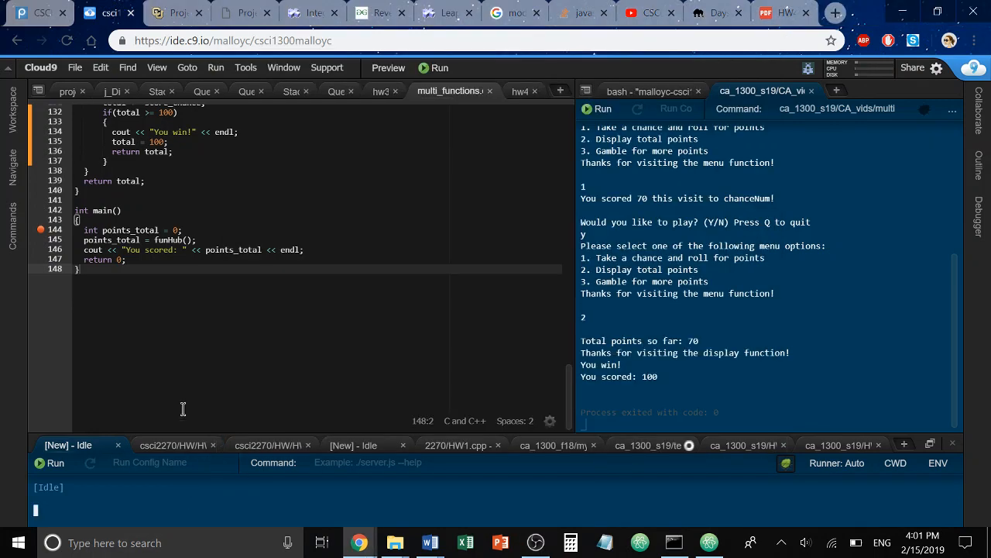
mouse_move(218, 332)
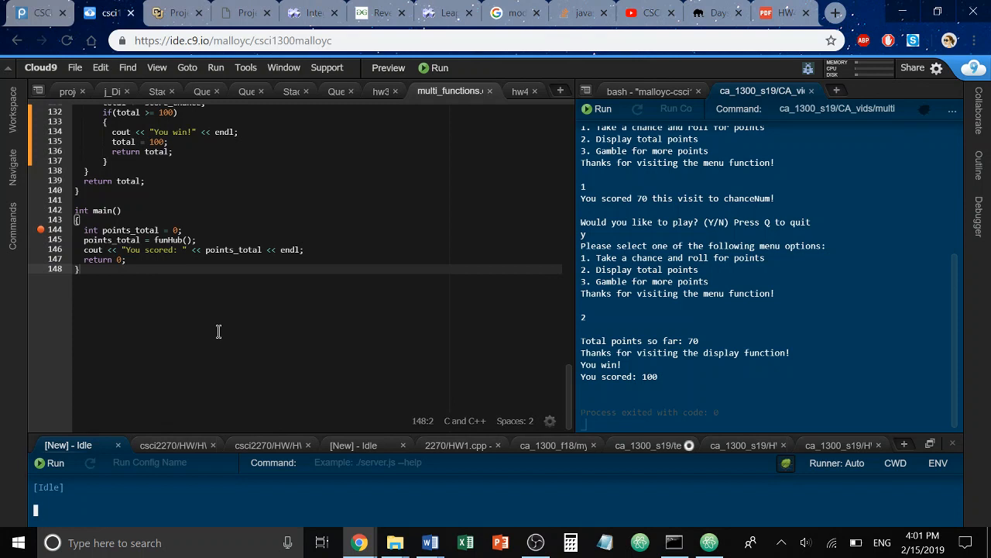
mouse_move(241, 321)
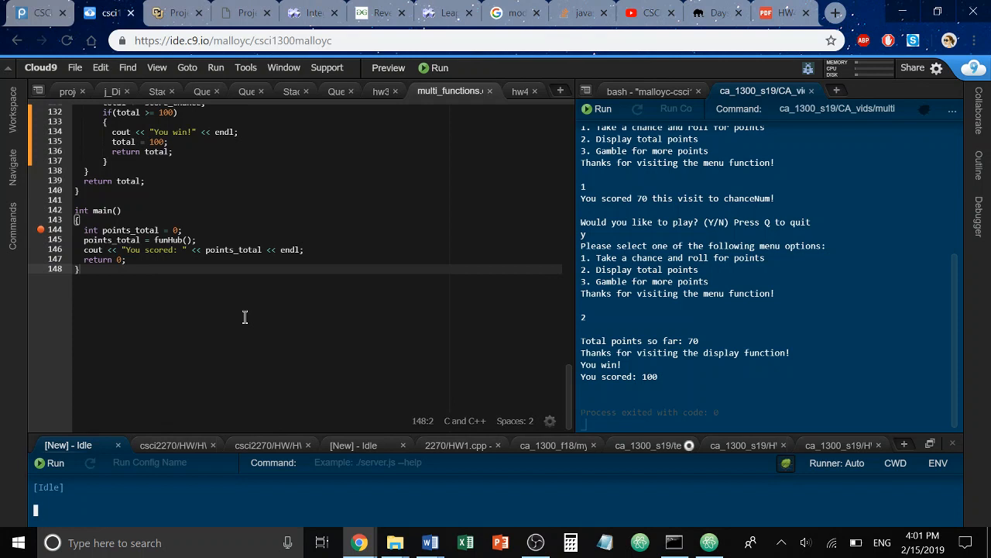
mouse_move(197, 249)
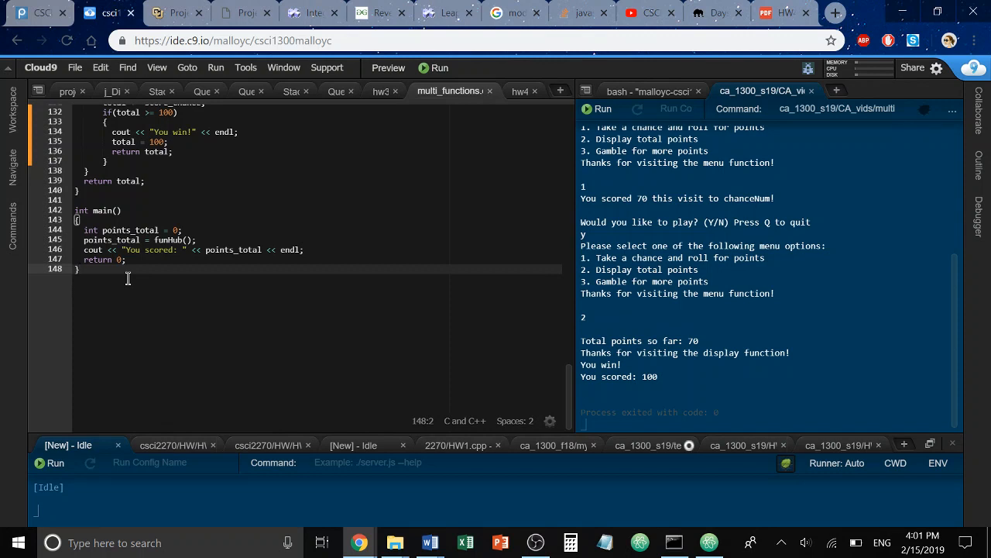
mouse_move(146, 291)
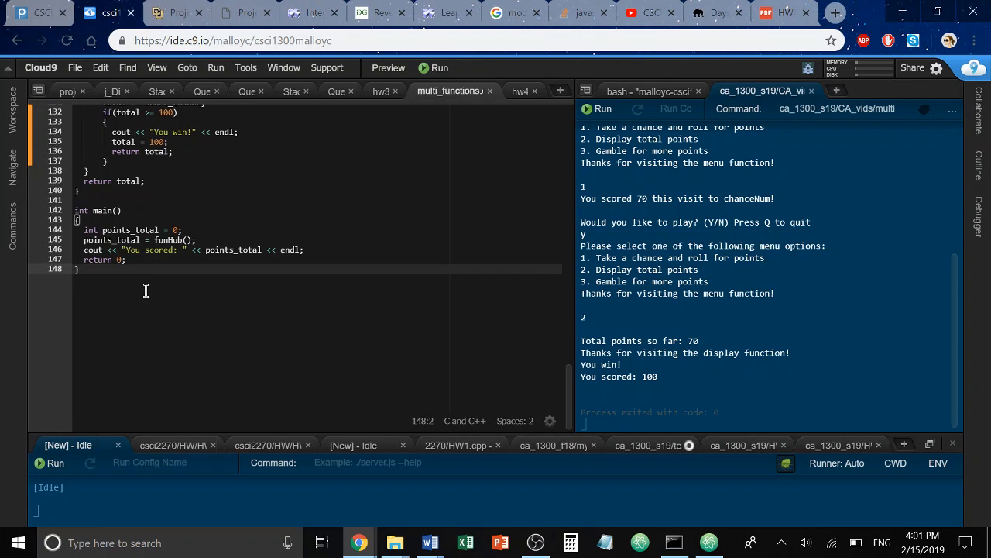
mouse_move(111, 221)
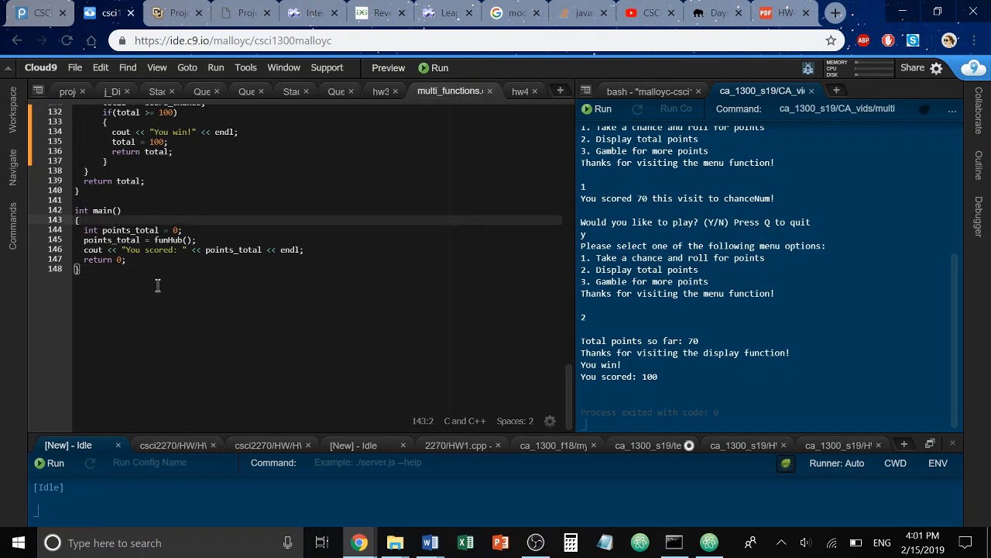
mouse_move(176, 300)
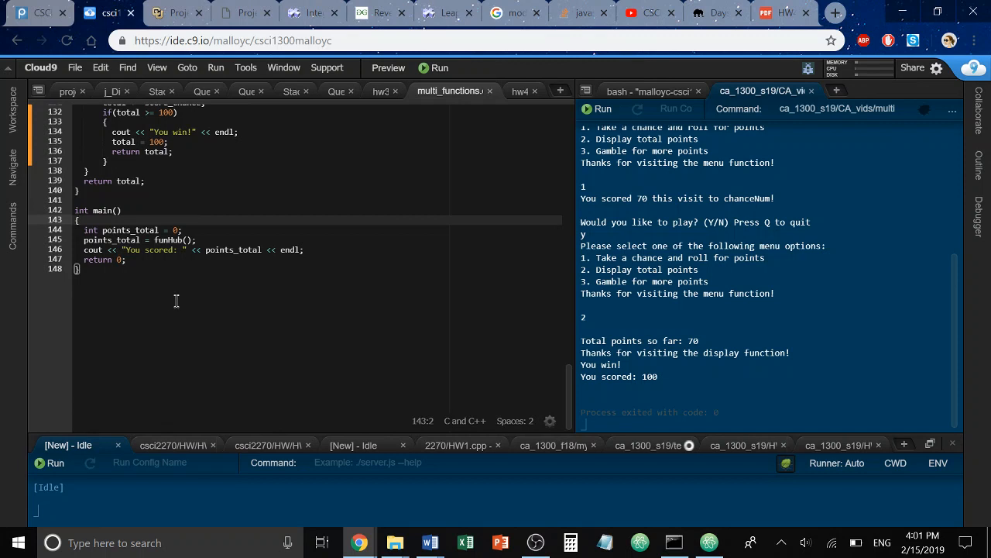
- Highlight points_total in main and the funHub call that assigns it
scroll("up", 3)
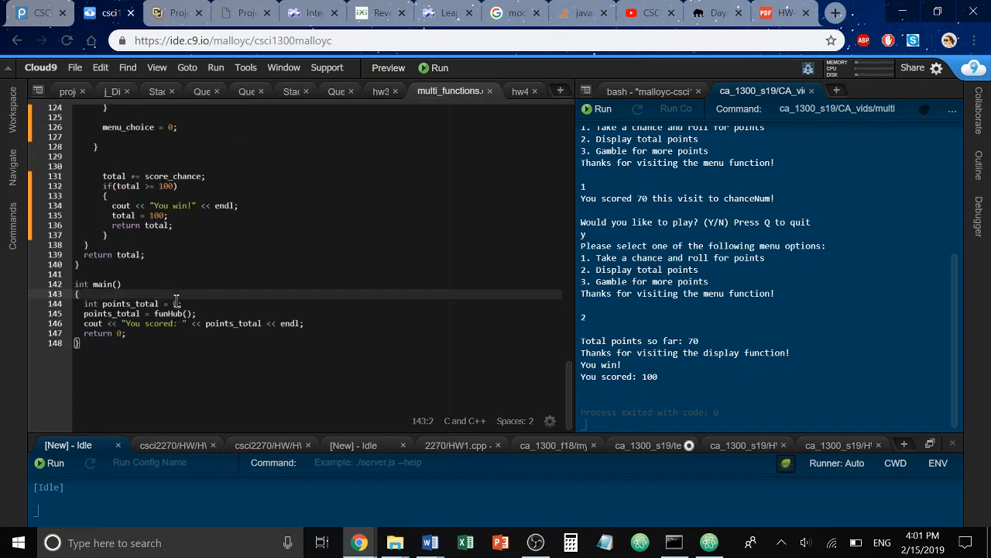
scroll("up", 3)
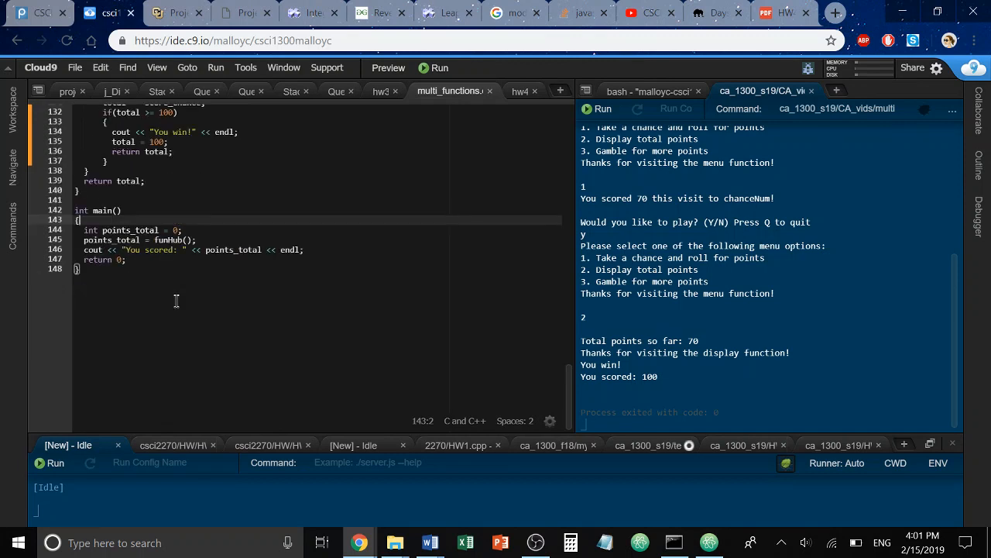
mouse_move(161, 279)
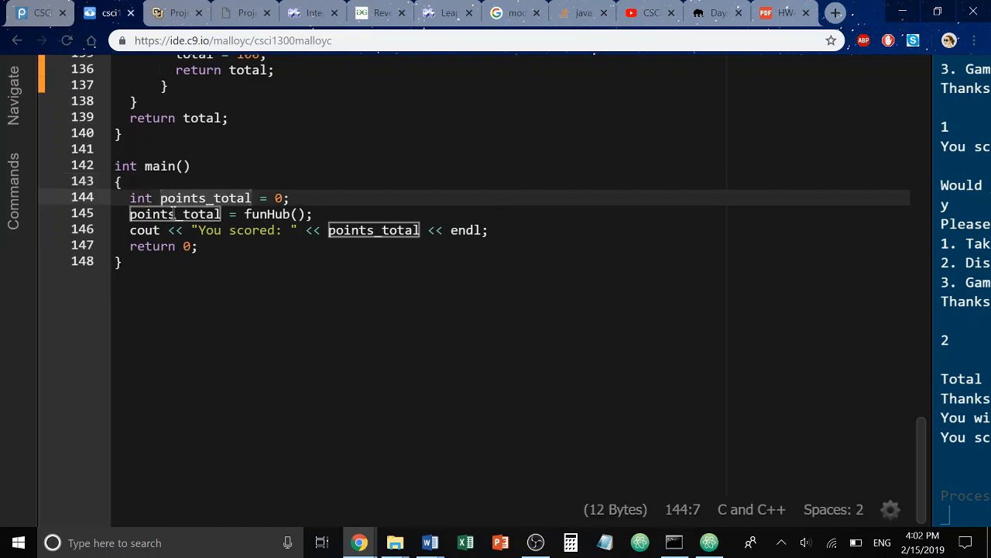
left_click(267, 214)
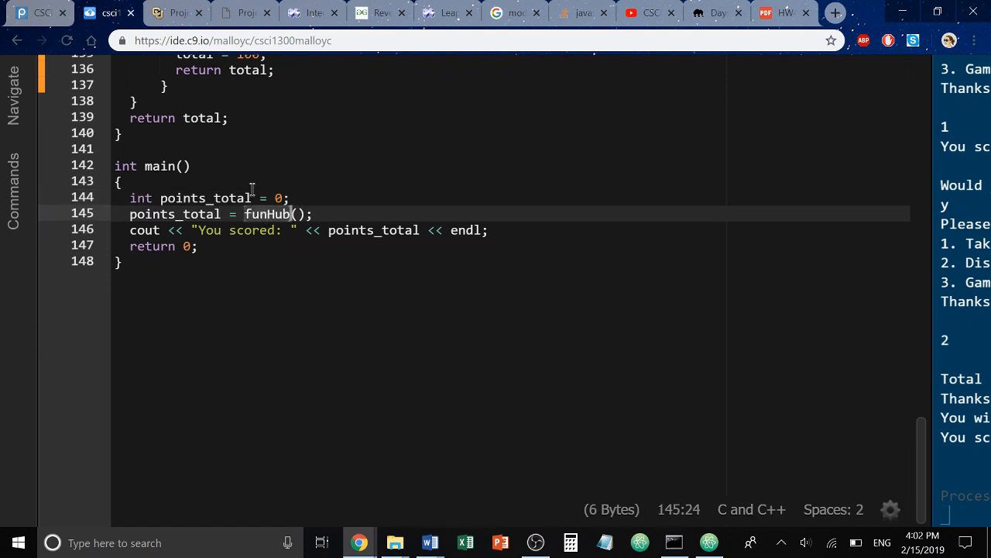
mouse_move(342, 271)
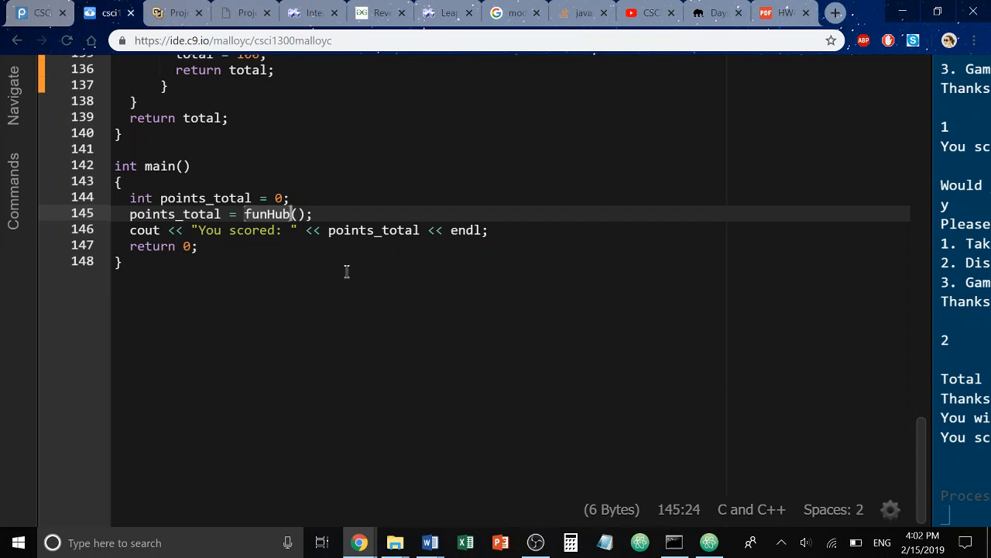
mouse_move(342, 271)
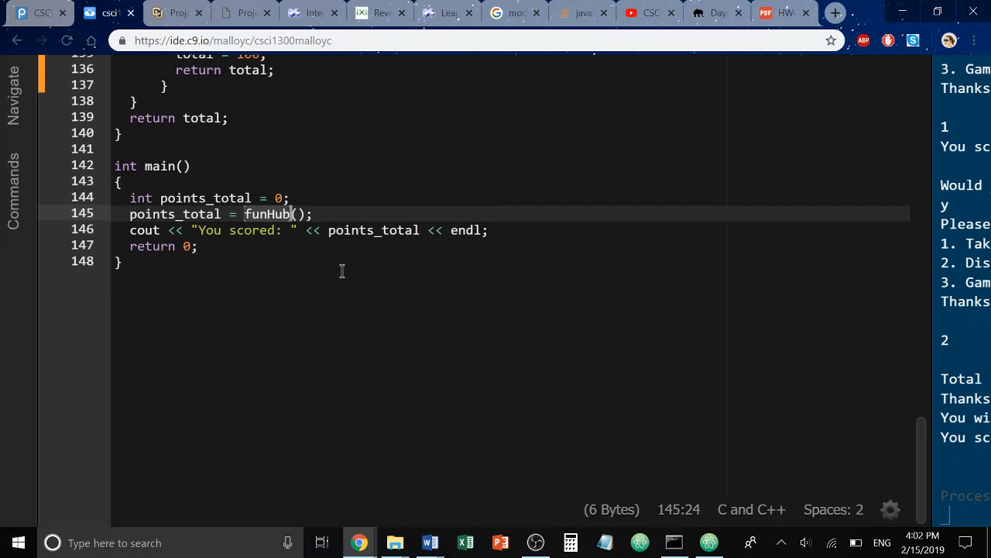
mouse_move(301, 254)
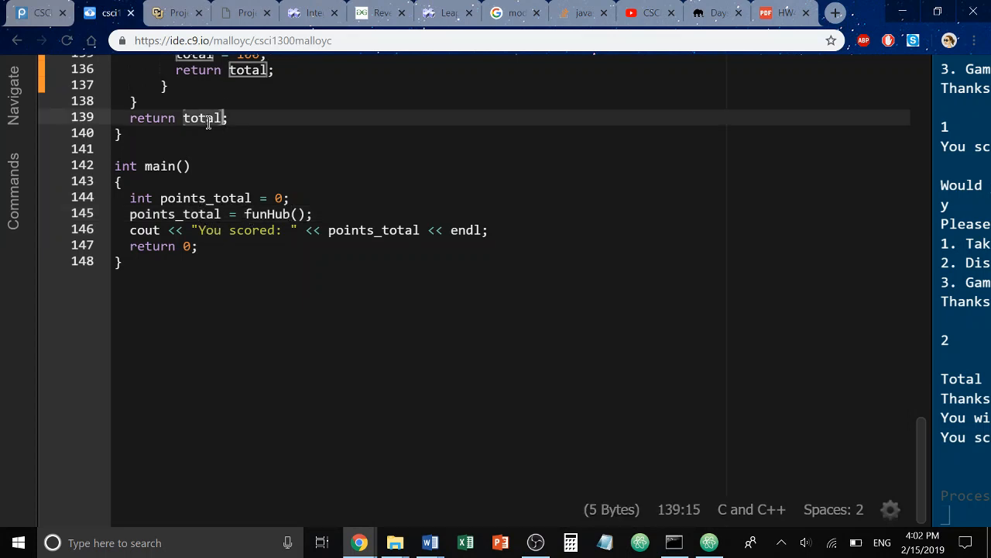
left_click(174, 214)
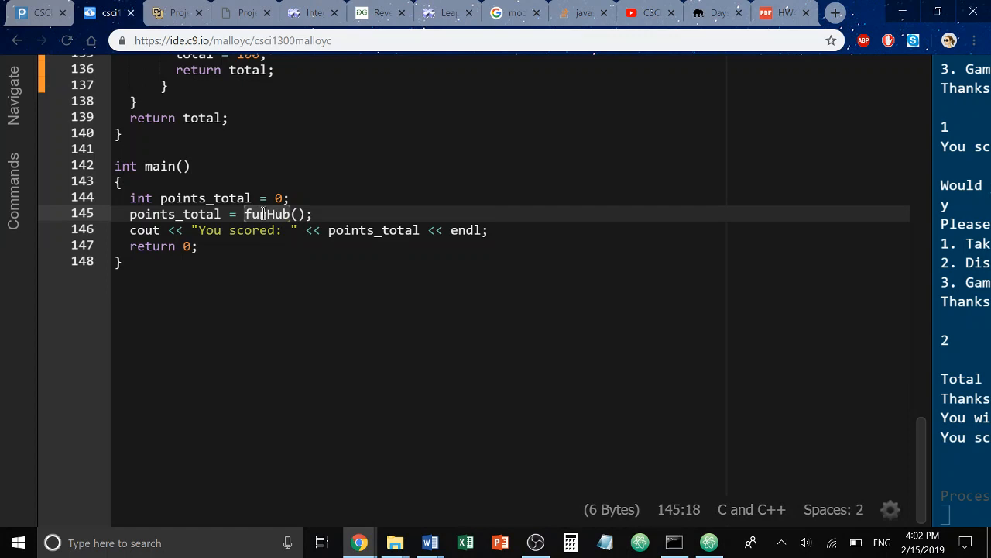
mouse_move(203, 112)
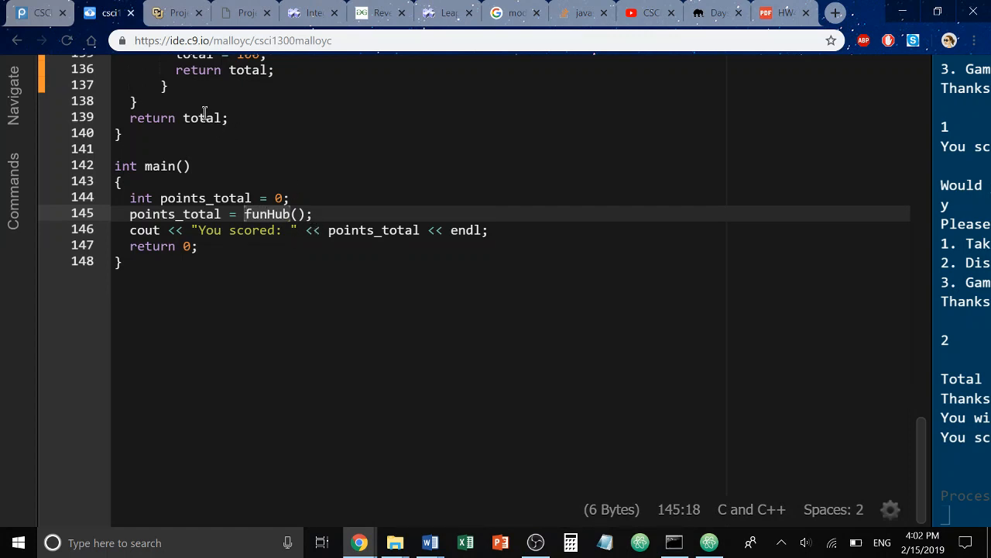
left_click(121, 132)
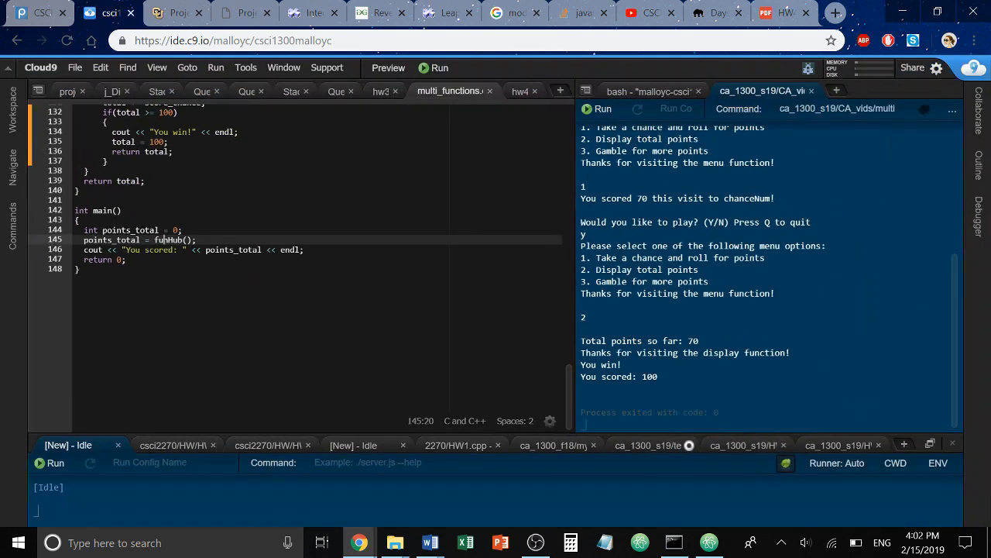
- Scroll up to funHub and highlight its flag and score_chance declarations
scroll("up", 3)
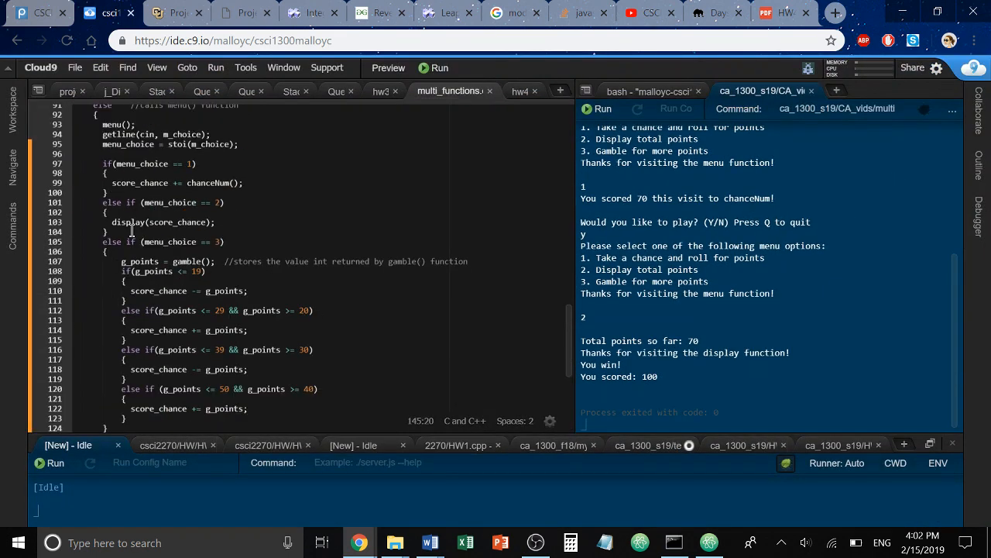
scroll("up", 3)
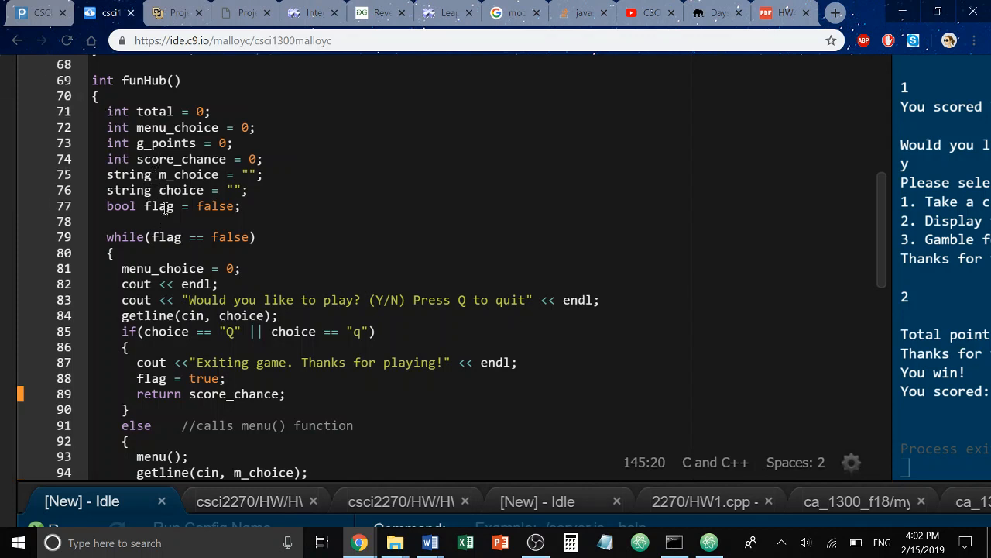
left_click(328, 206)
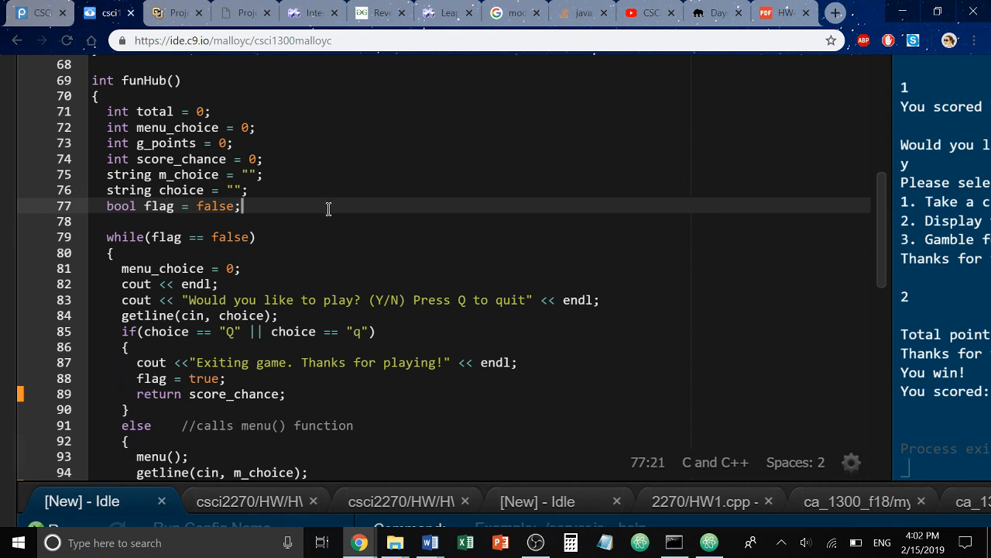
mouse_move(160, 111)
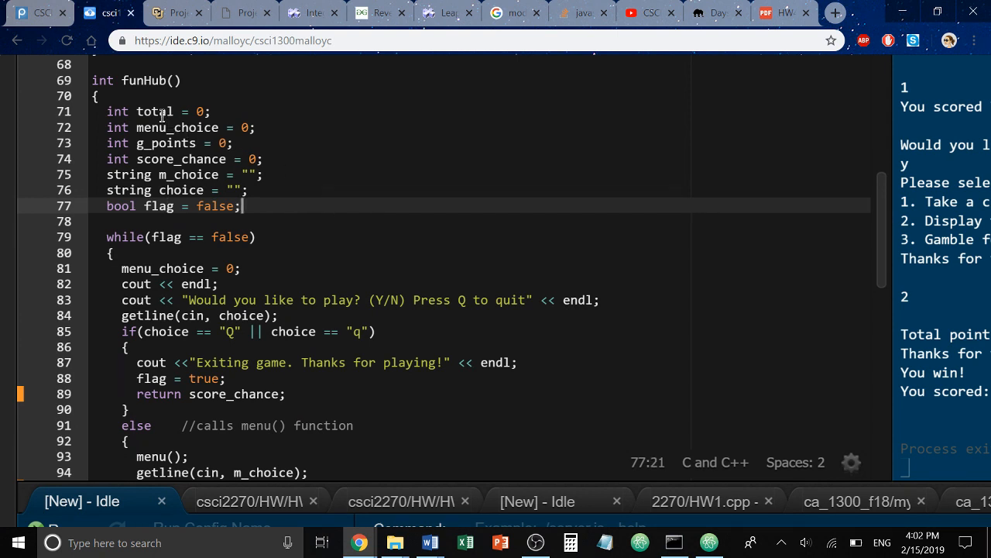
double_click(156, 111)
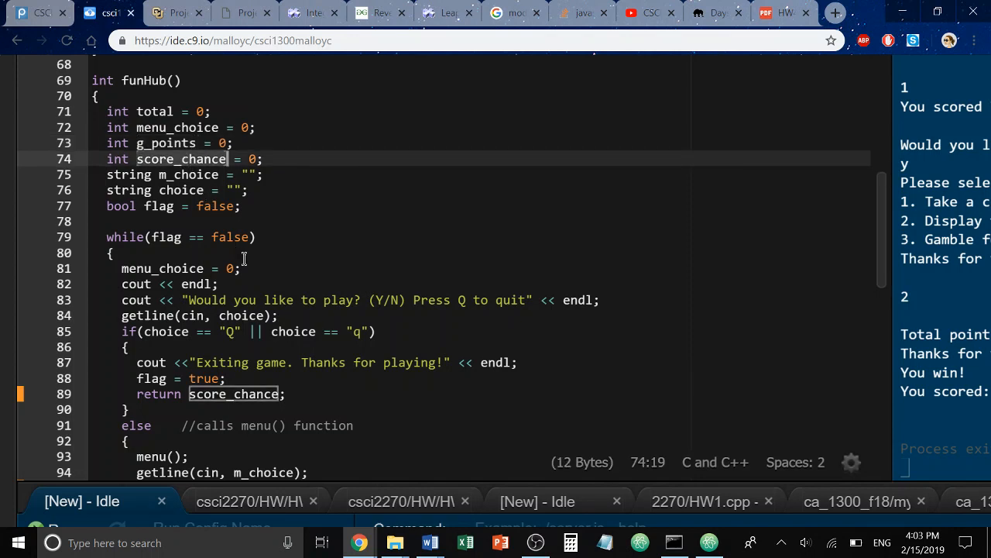
mouse_move(309, 200)
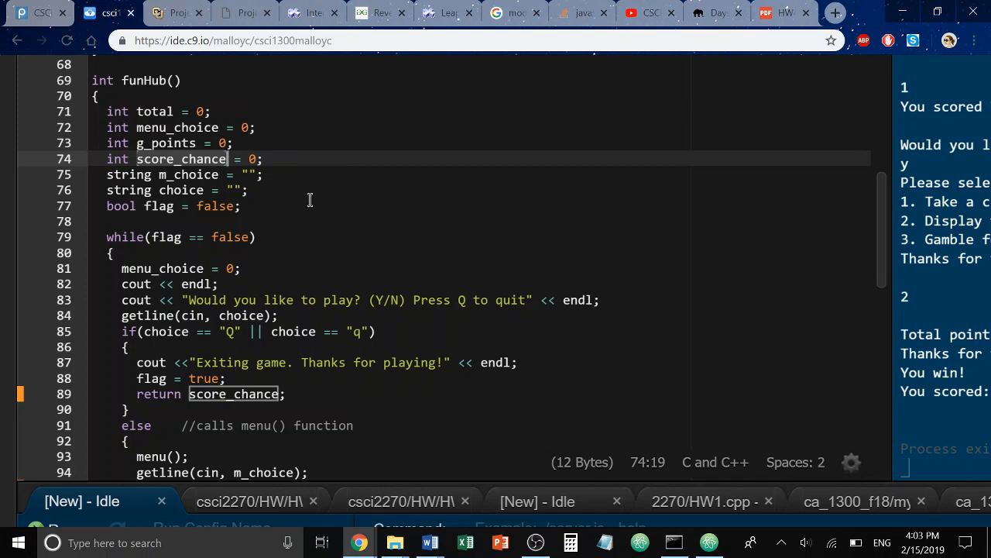
mouse_move(191, 159)
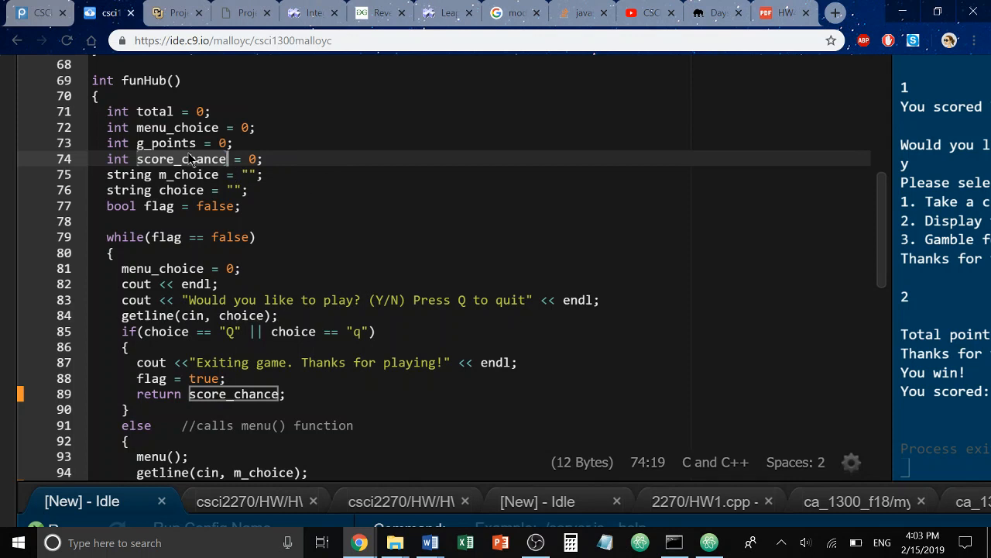
mouse_move(256, 261)
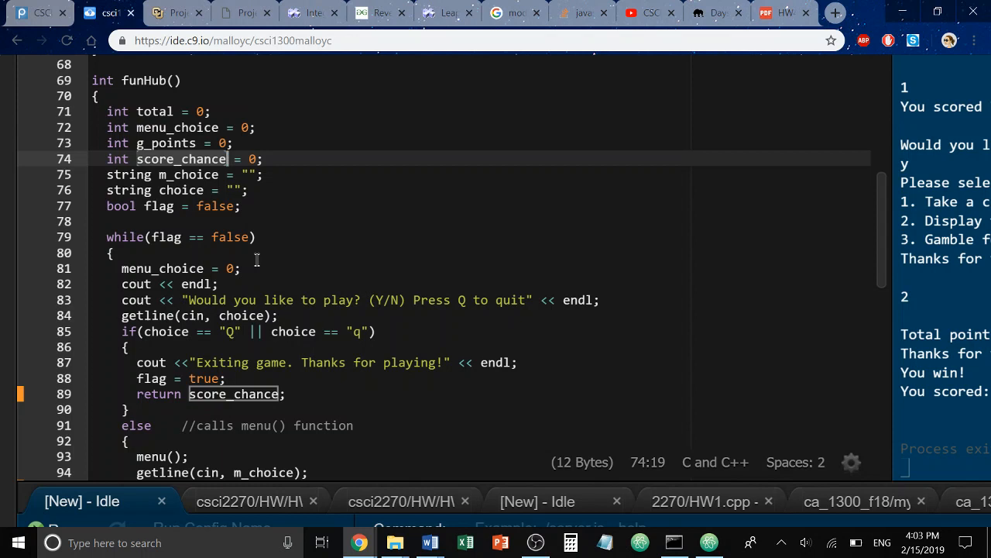
mouse_move(283, 282)
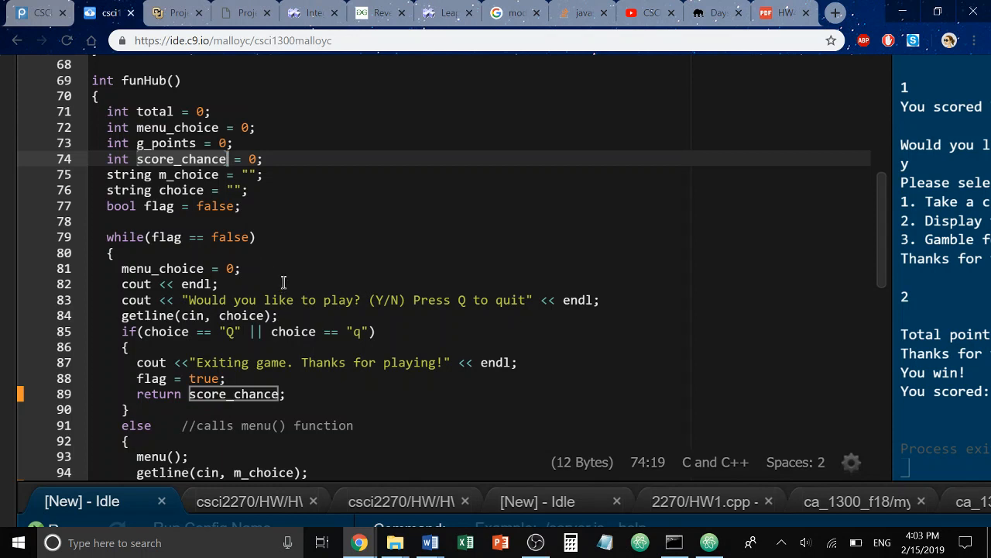
mouse_move(184, 190)
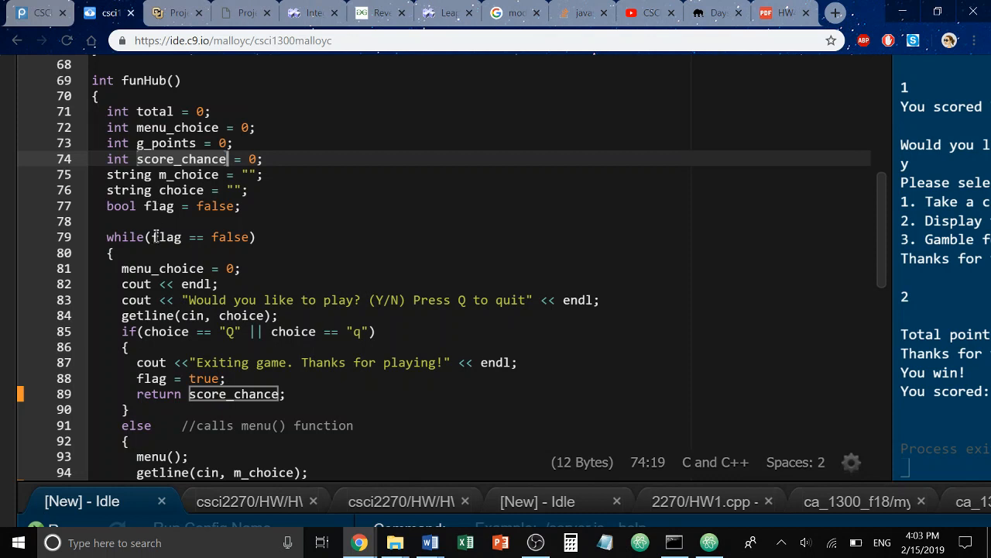
left_click(111, 252)
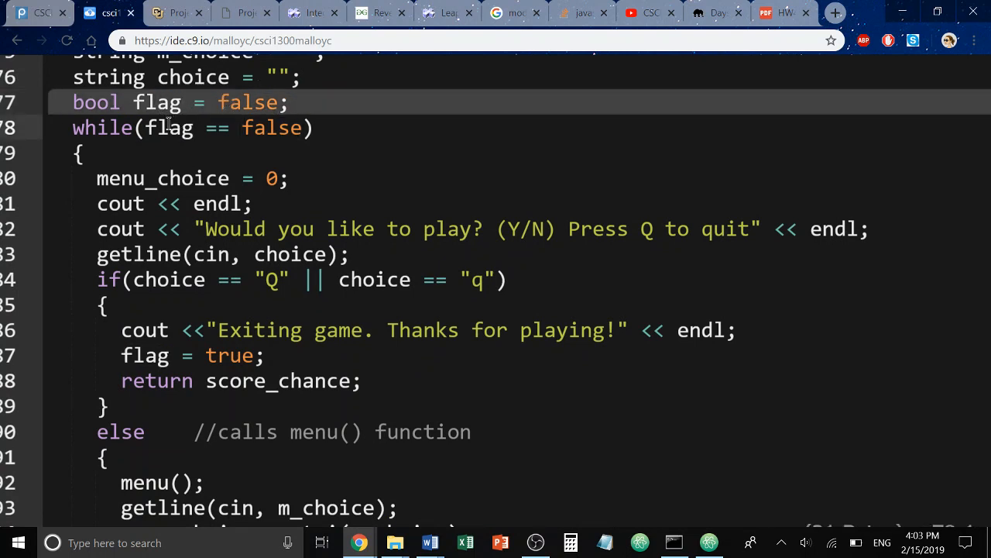
double_click(168, 128)
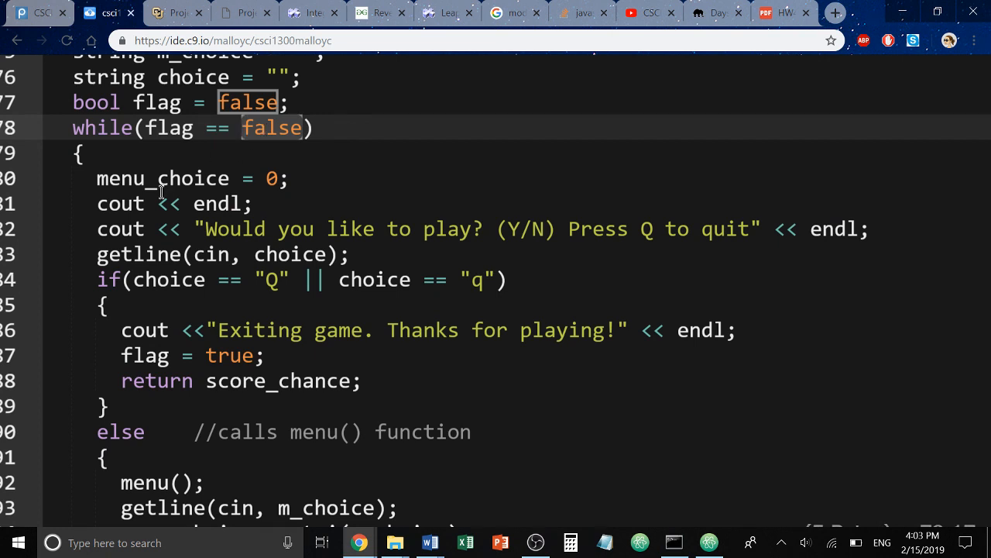
mouse_move(173, 285)
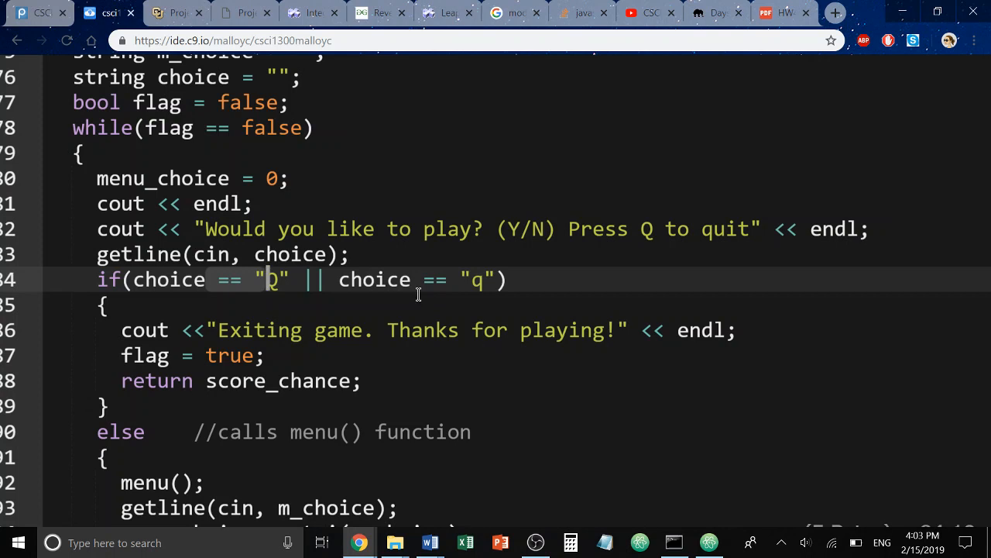
mouse_move(437, 294)
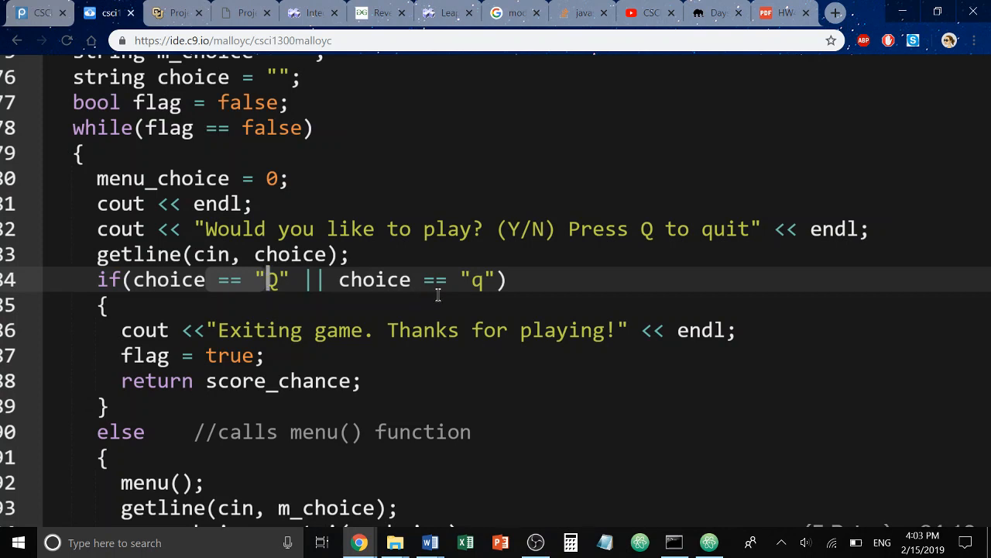
mouse_move(202, 362)
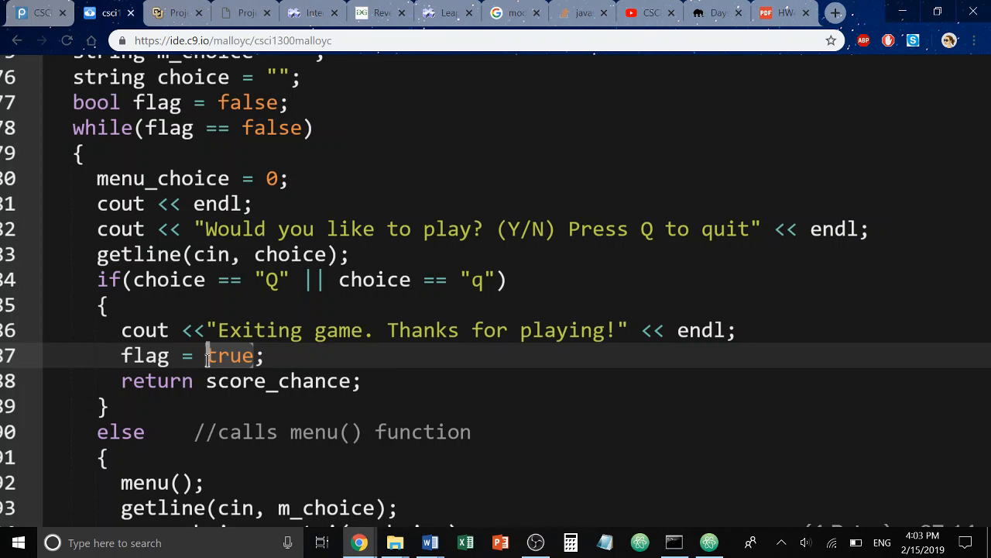
mouse_move(171, 133)
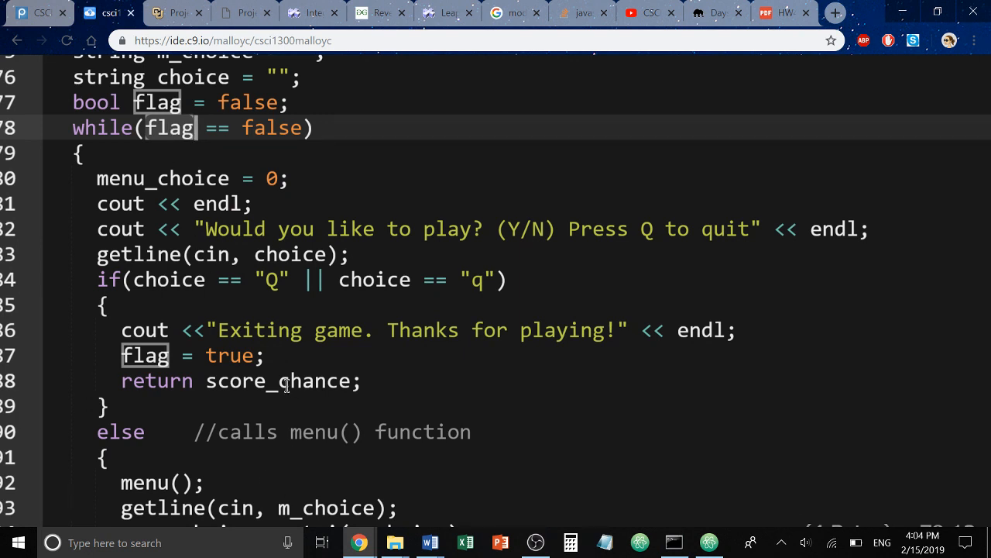
left_click(282, 380)
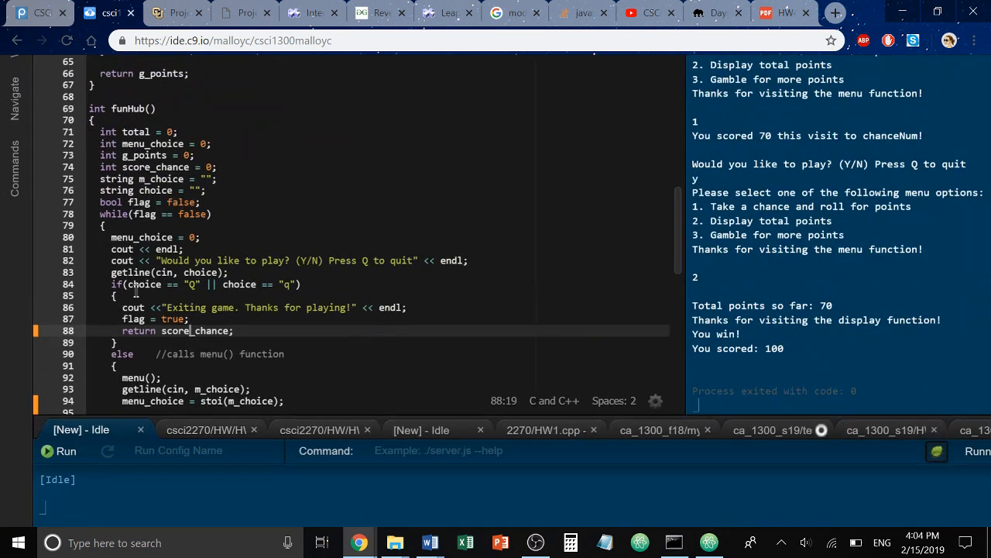
scroll("down", 3)
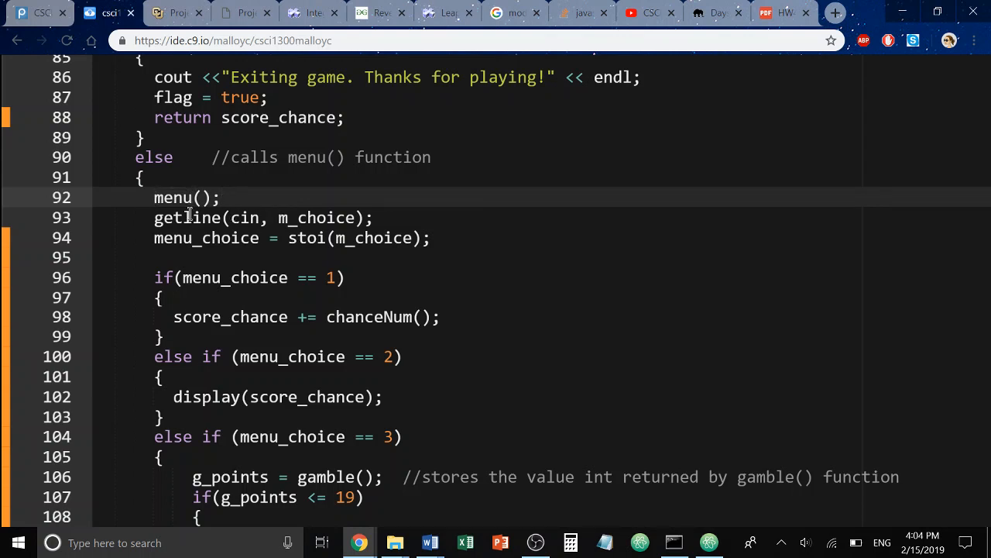
double_click(172, 197)
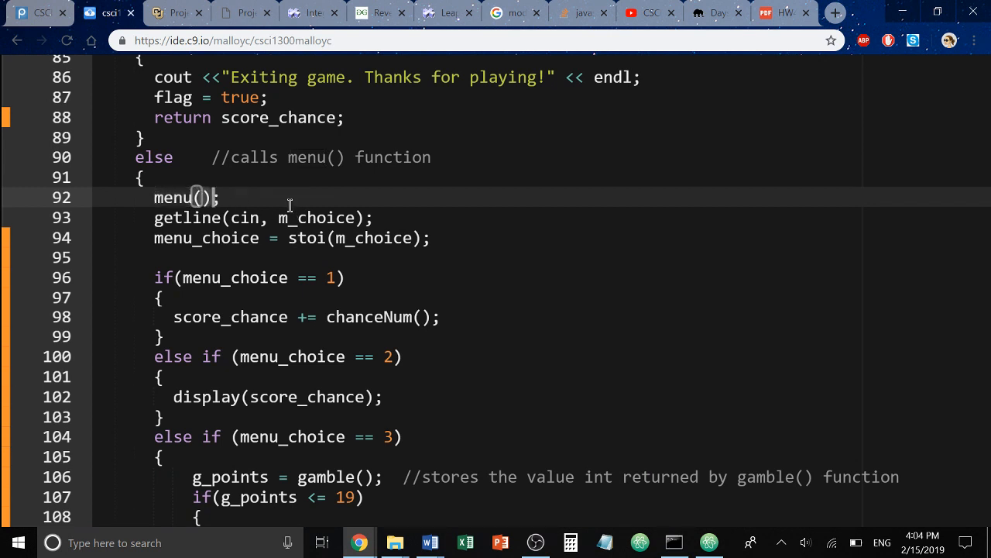
mouse_move(256, 197)
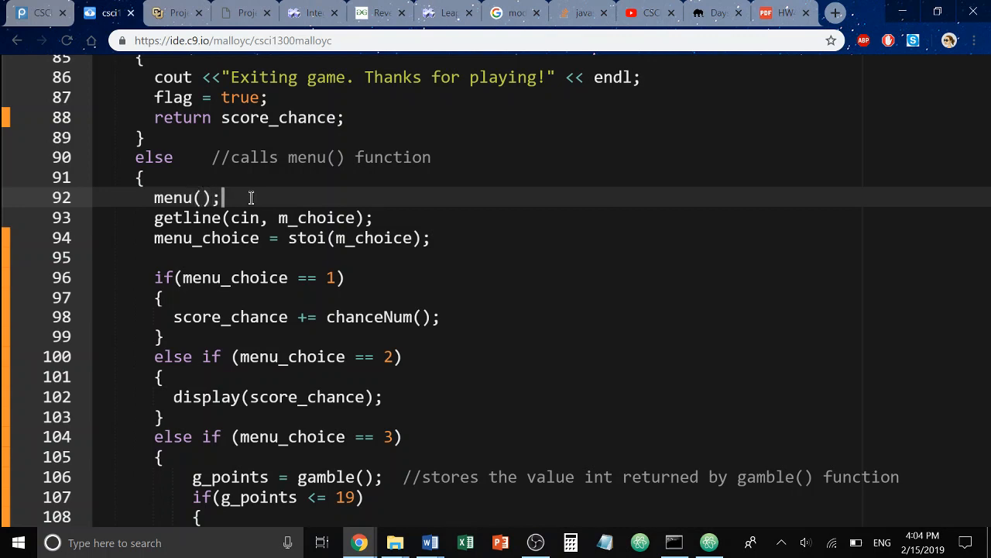
mouse_move(180, 197)
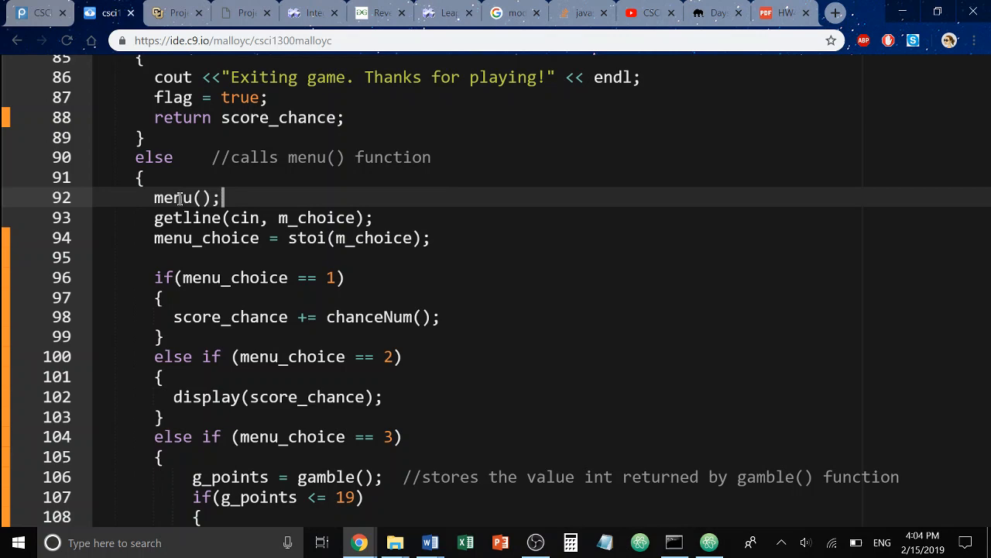
double_click(172, 197)
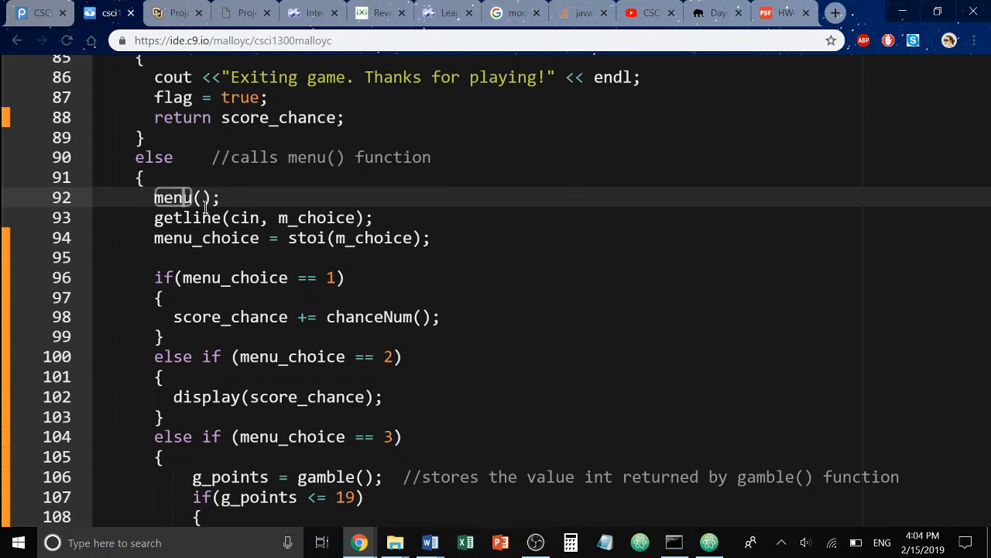
key("F11")
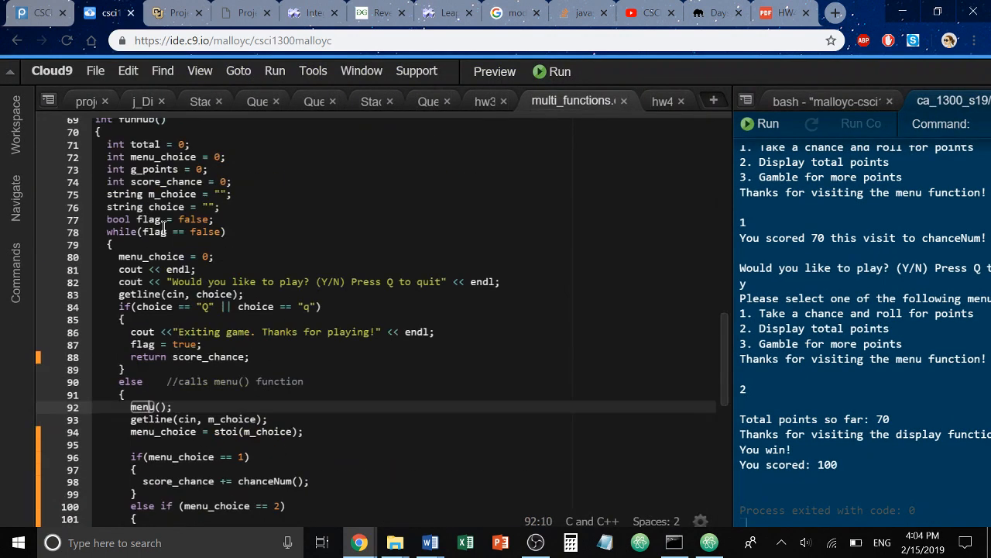
scroll("up", 3)
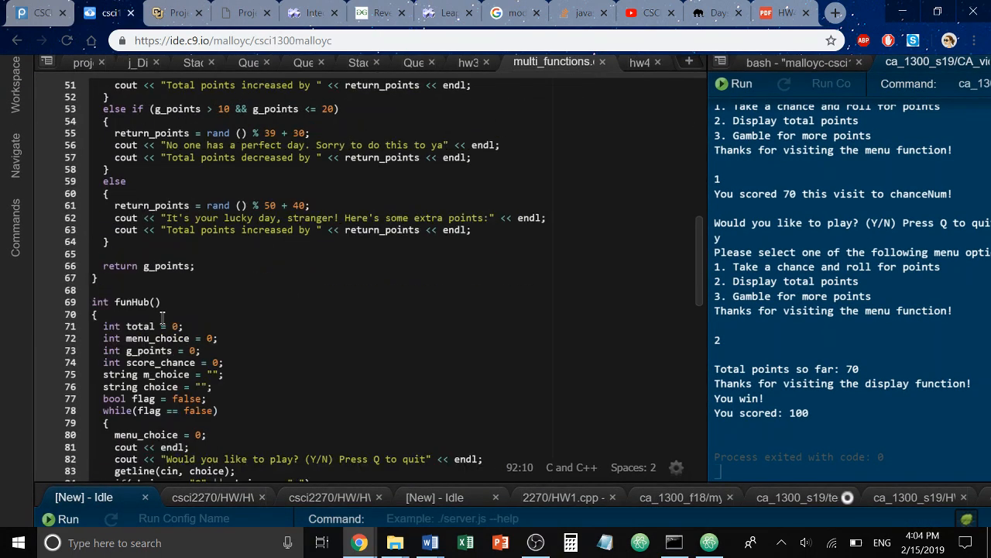
scroll("down", 3)
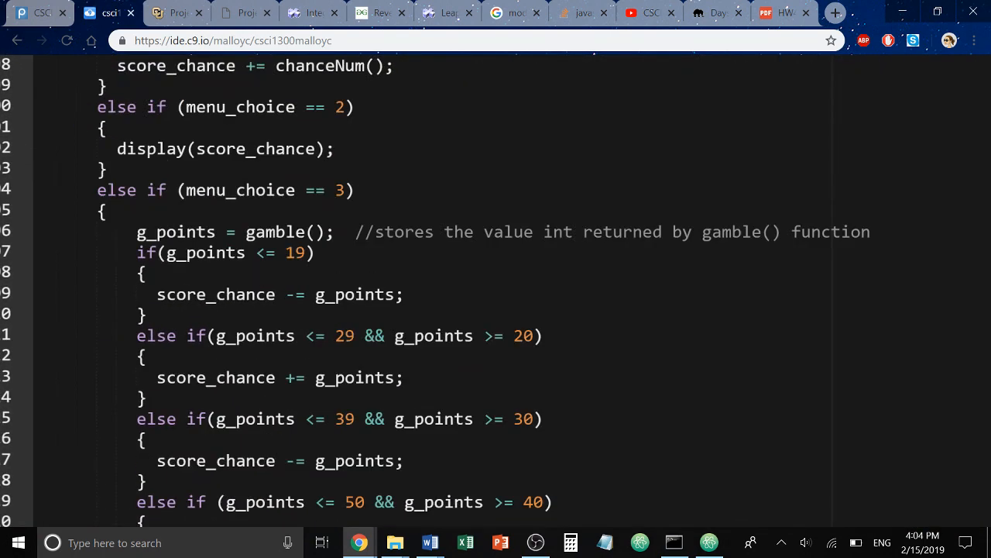
scroll("up", 3)
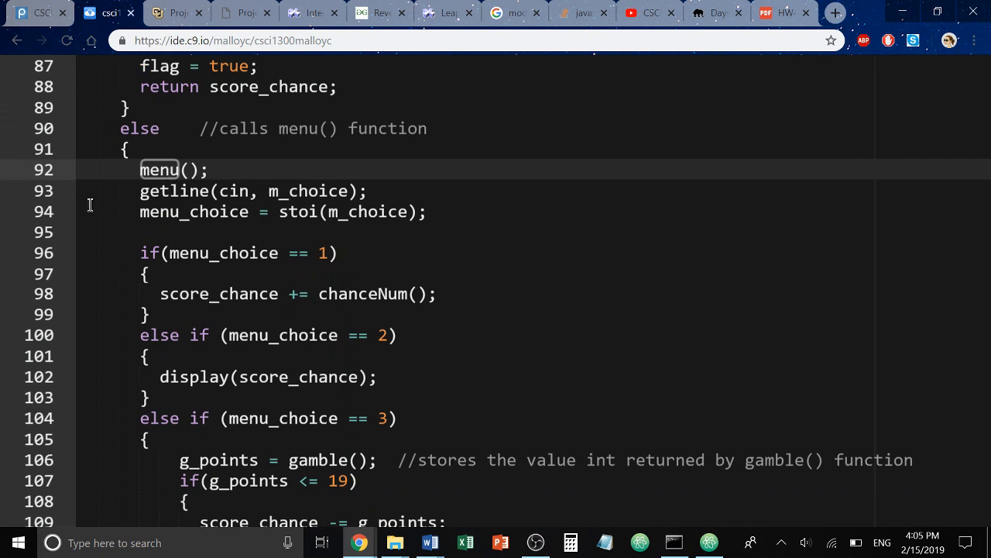
left_click(225, 191)
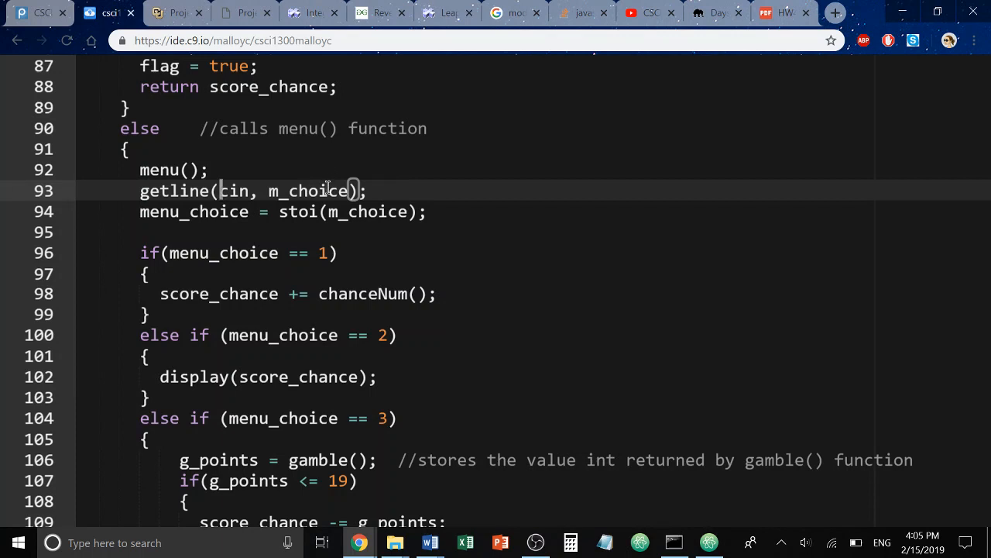
mouse_move(215, 191)
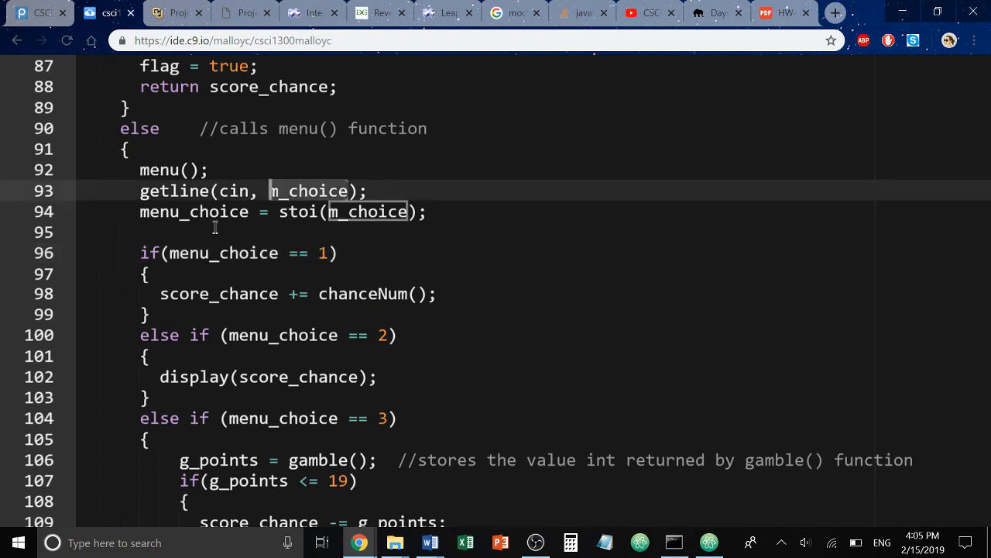
left_click(280, 212)
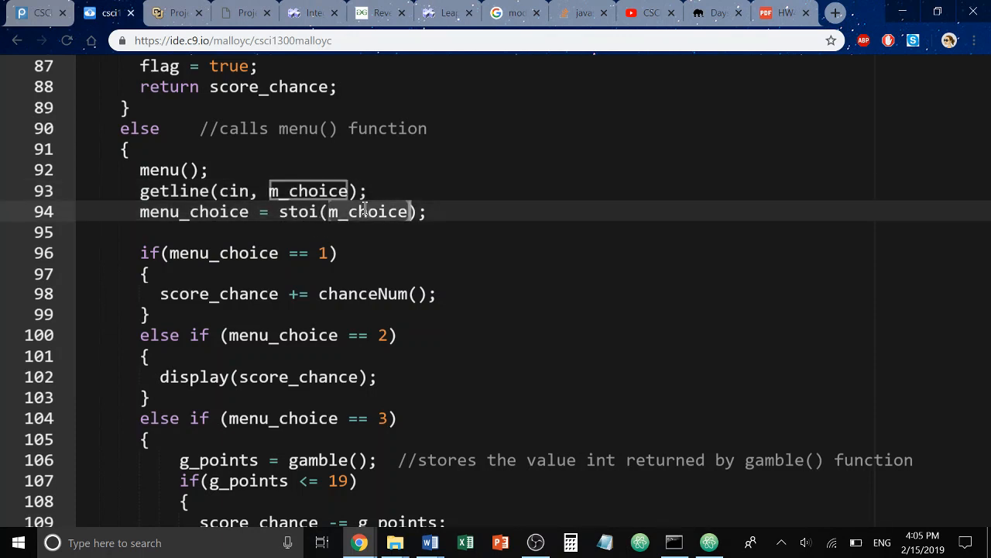
mouse_move(186, 219)
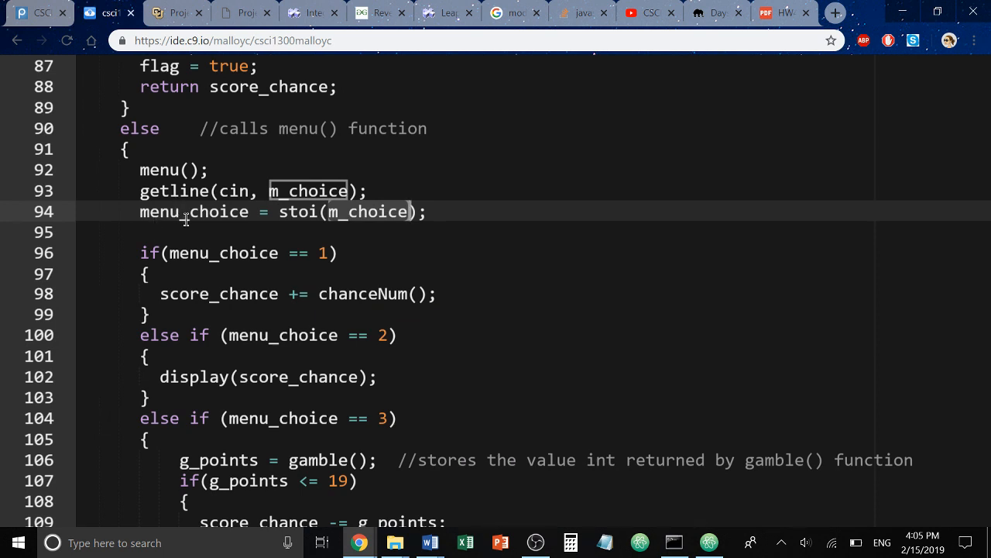
double_click(194, 211)
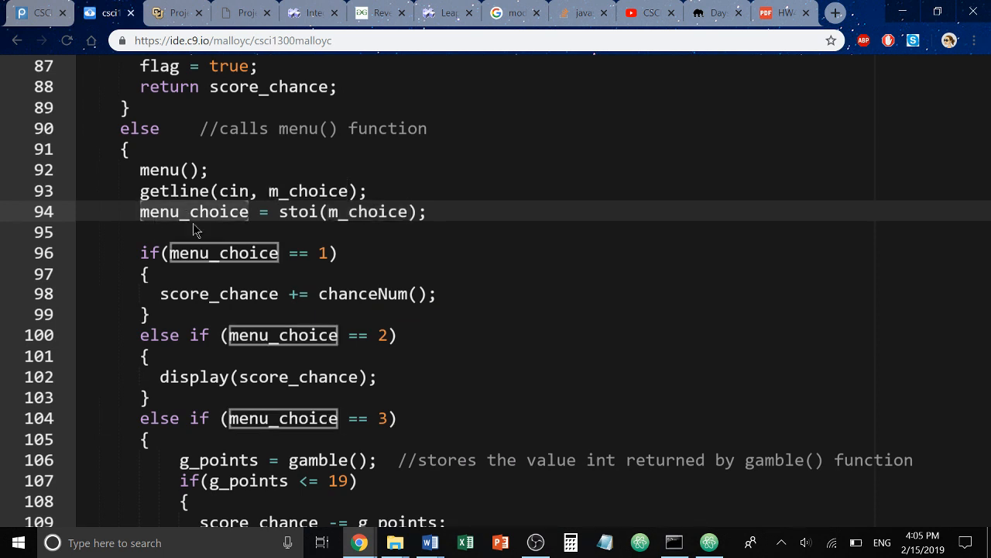
mouse_move(253, 293)
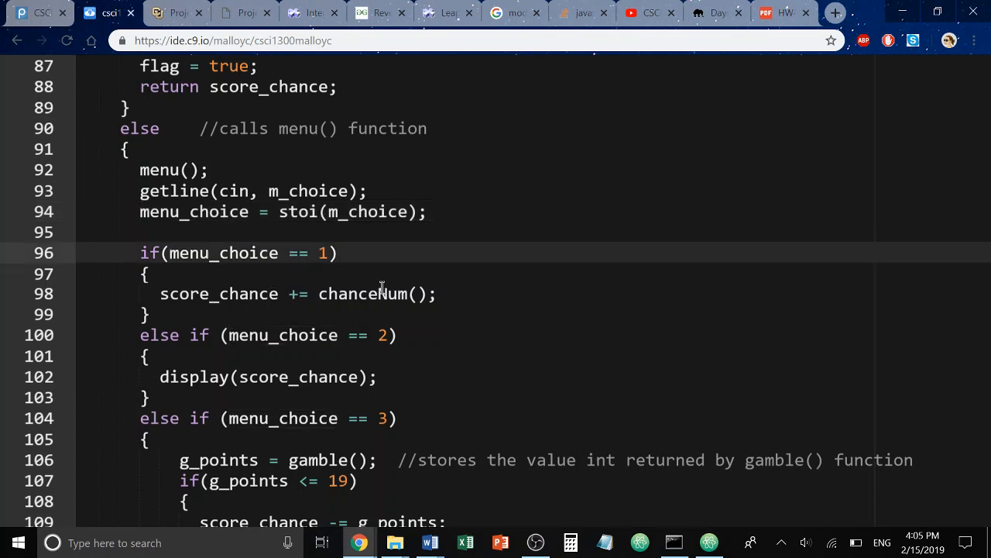
mouse_move(309, 280)
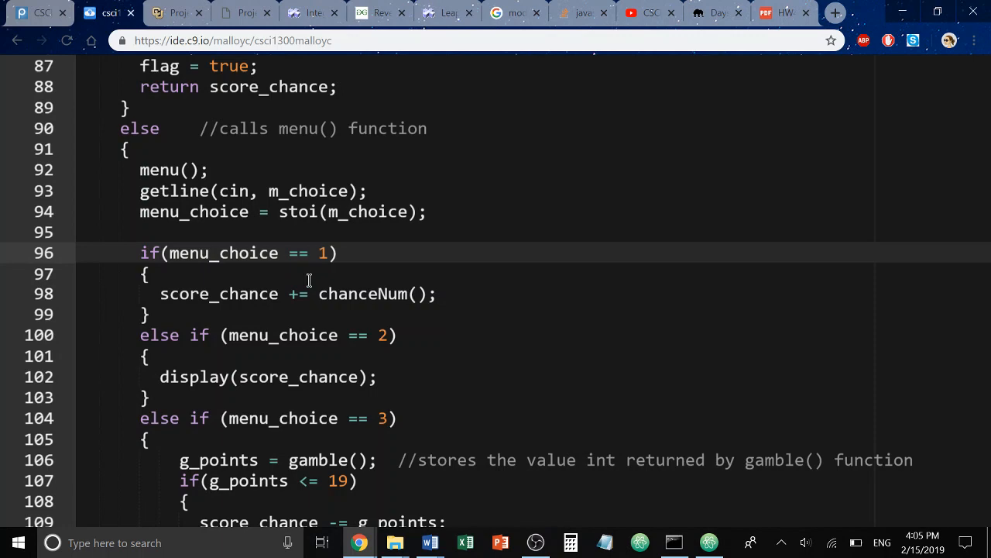
scroll("down", 3)
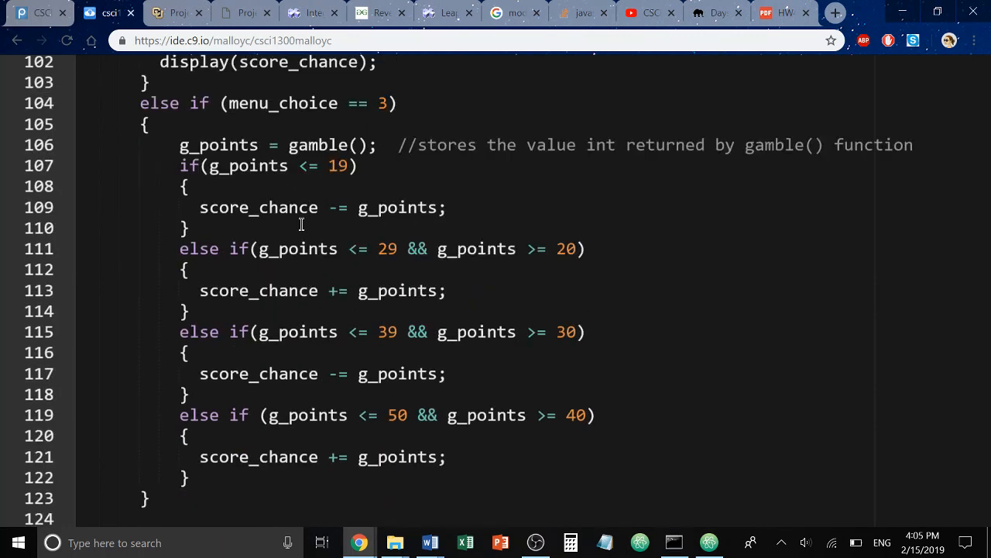
scroll("up", 3)
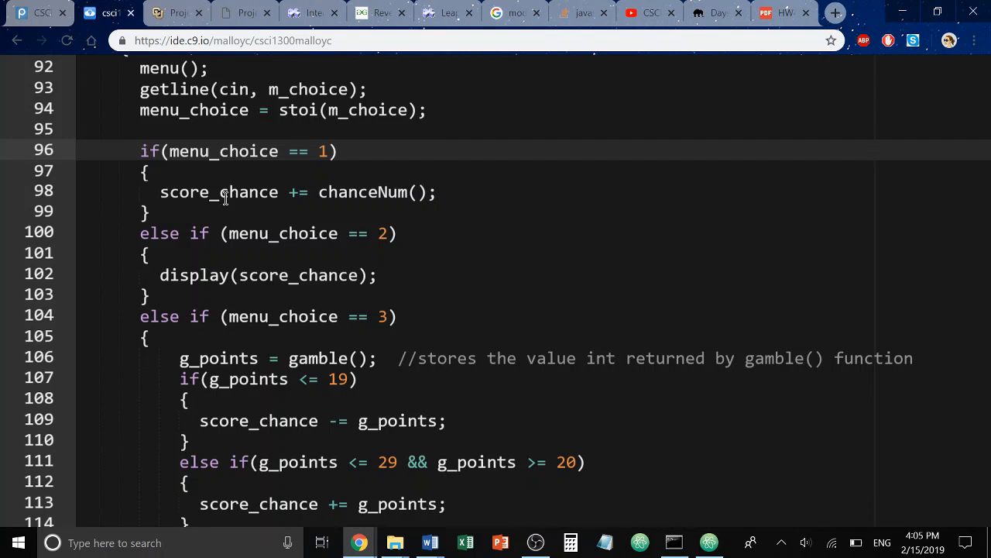
double_click(362, 191)
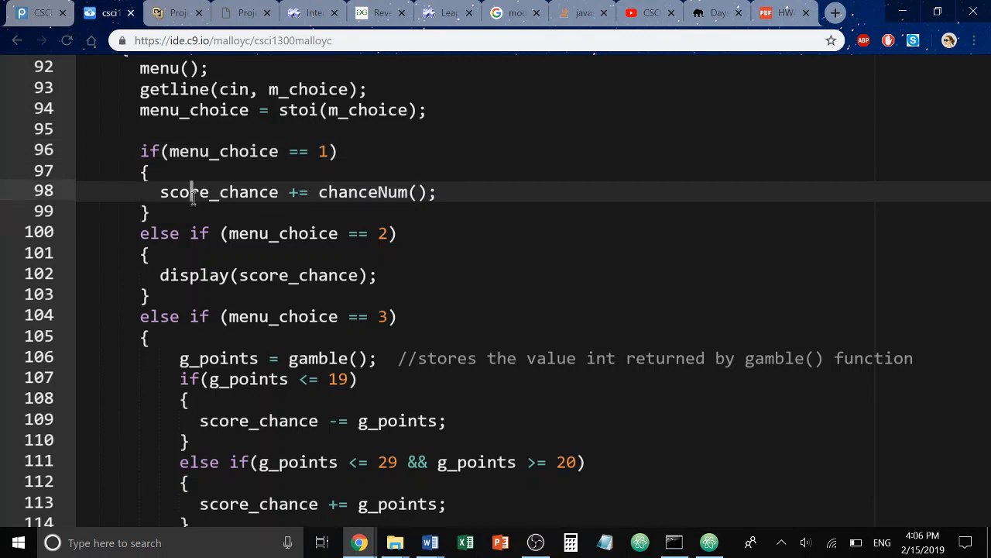
double_click(363, 191)
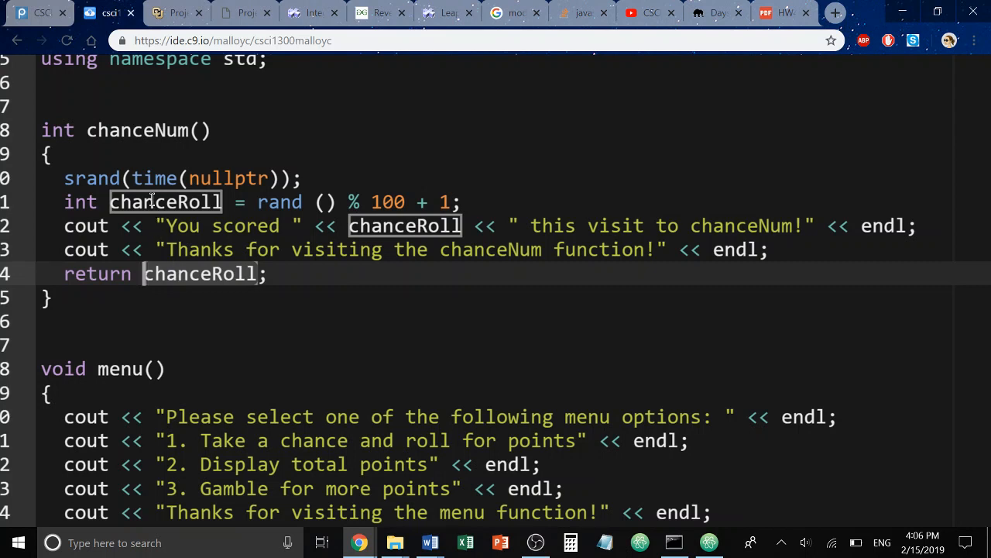
- Change the srand seed to time(NULL), then highlight chanceRoll and its rand, 100 and +1 terms
left_click(137, 178)
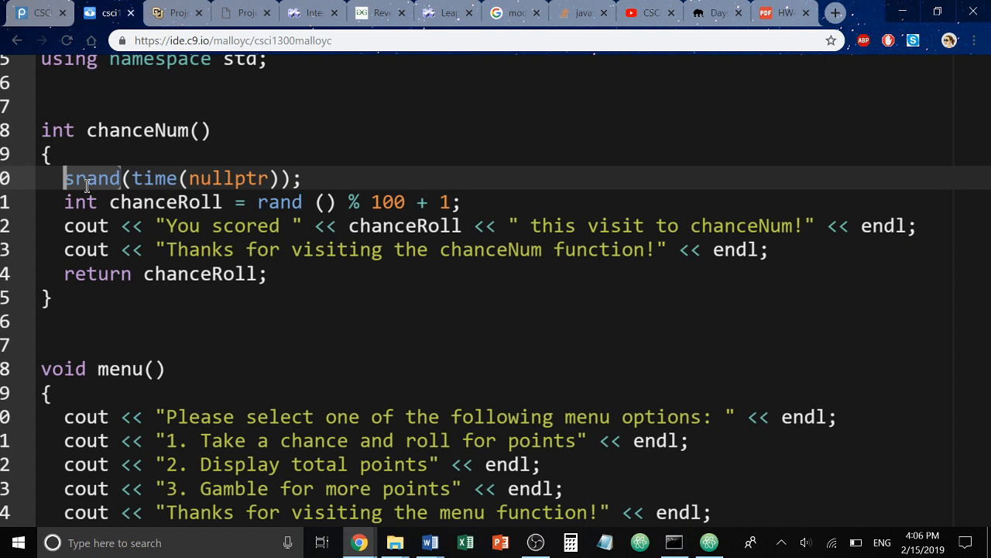
mouse_move(184, 172)
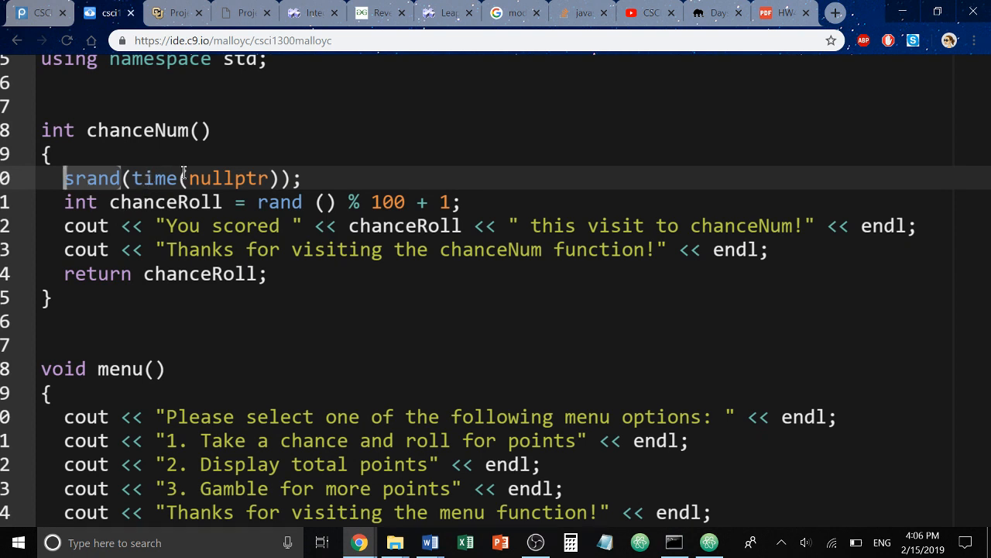
mouse_move(149, 184)
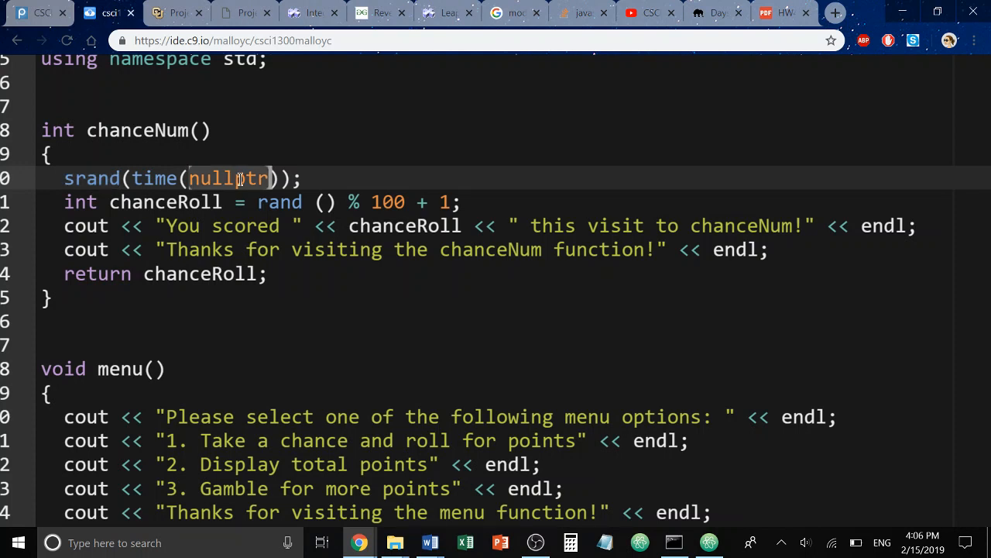
type("NULL")
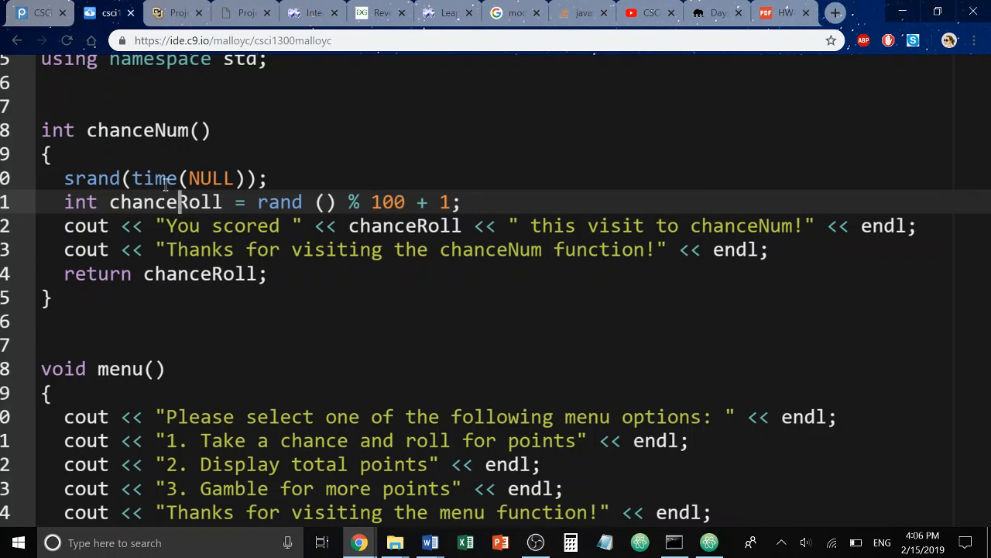
double_click(165, 202)
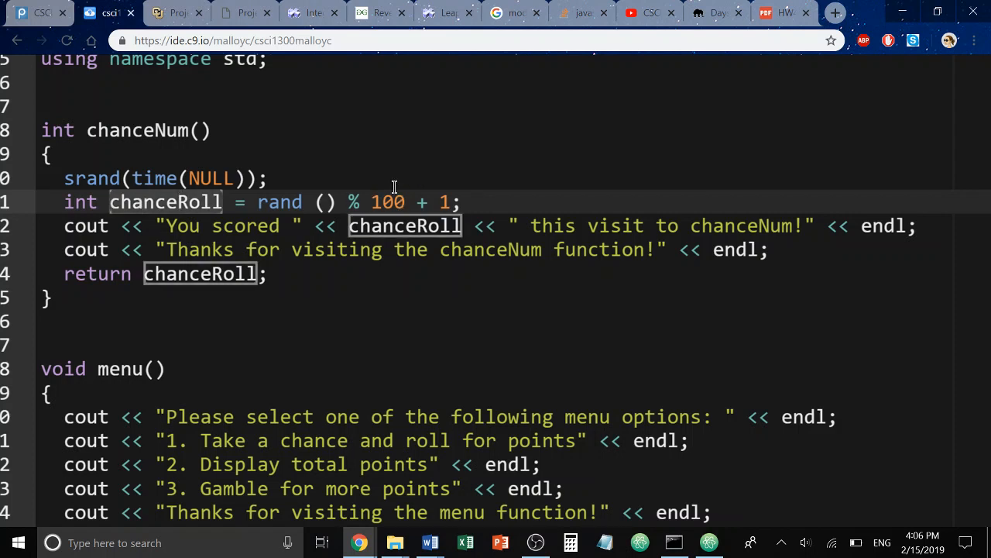
double_click(387, 202)
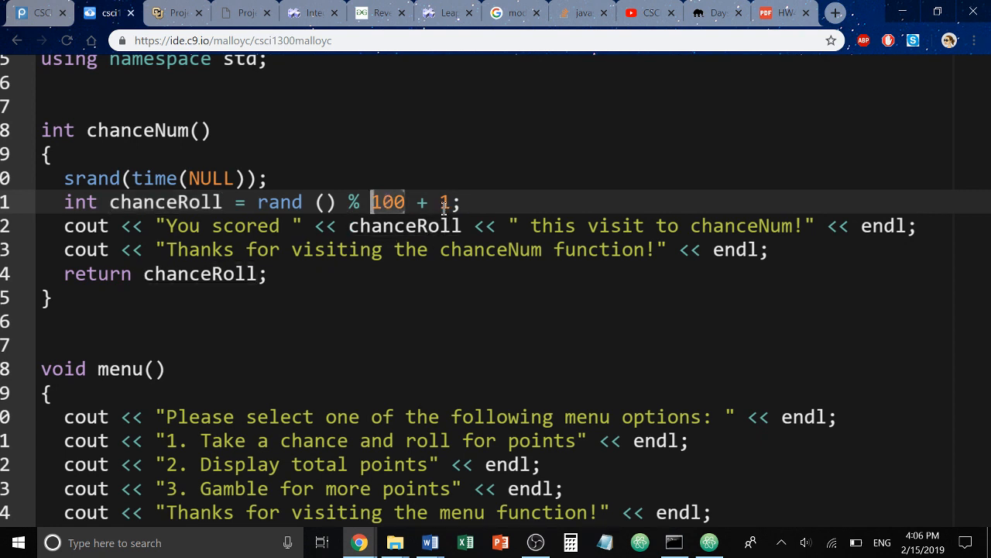
left_click(443, 202)
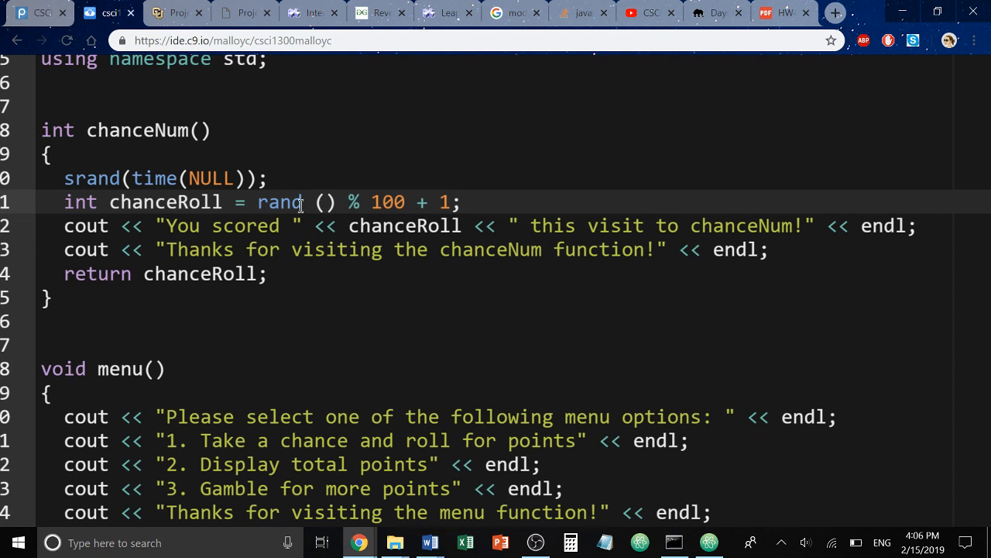
double_click(387, 202)
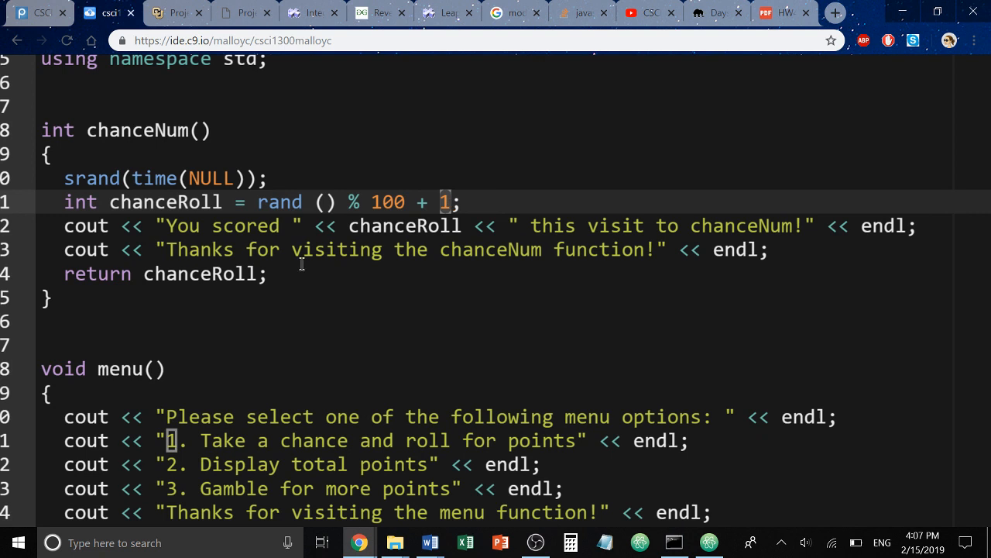
left_click(236, 225)
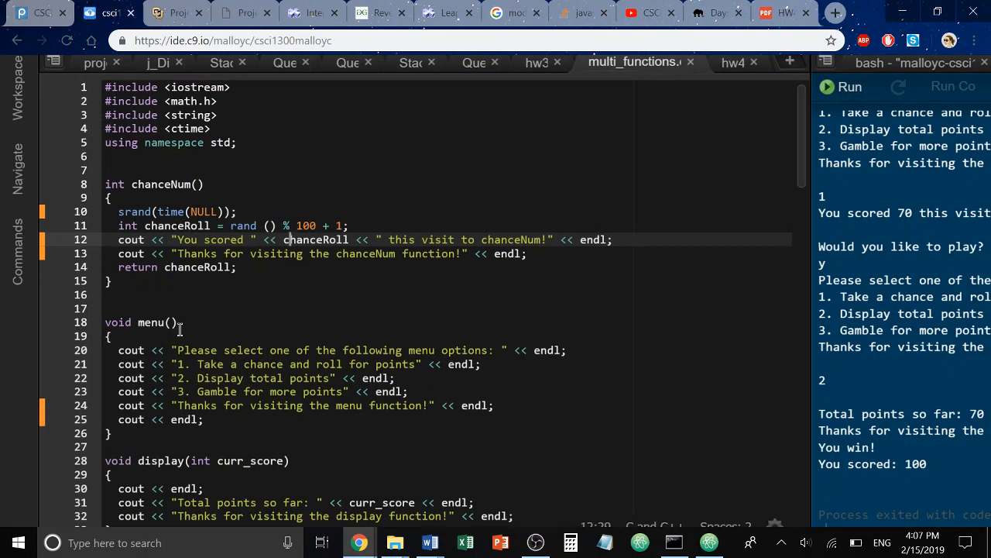
scroll("down", 3)
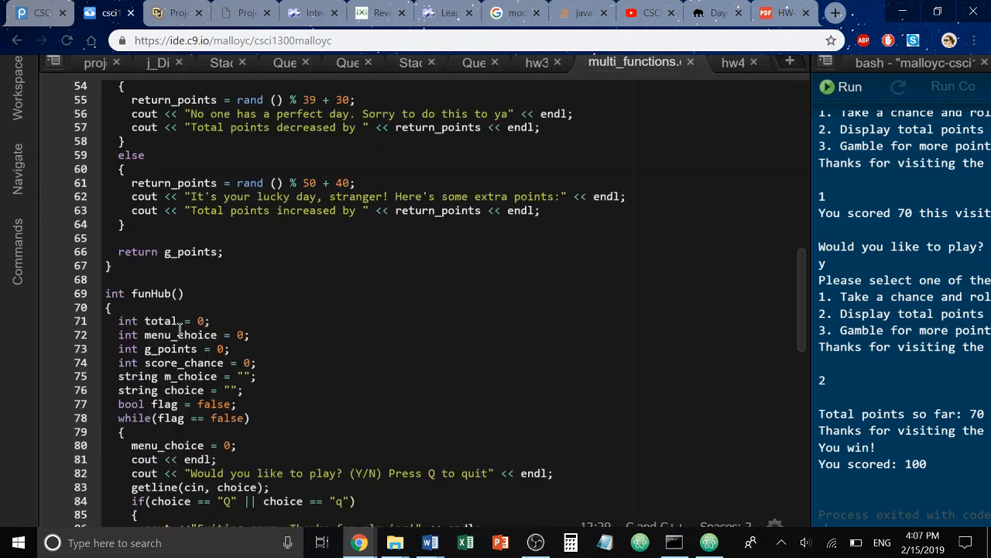
scroll("down", 3)
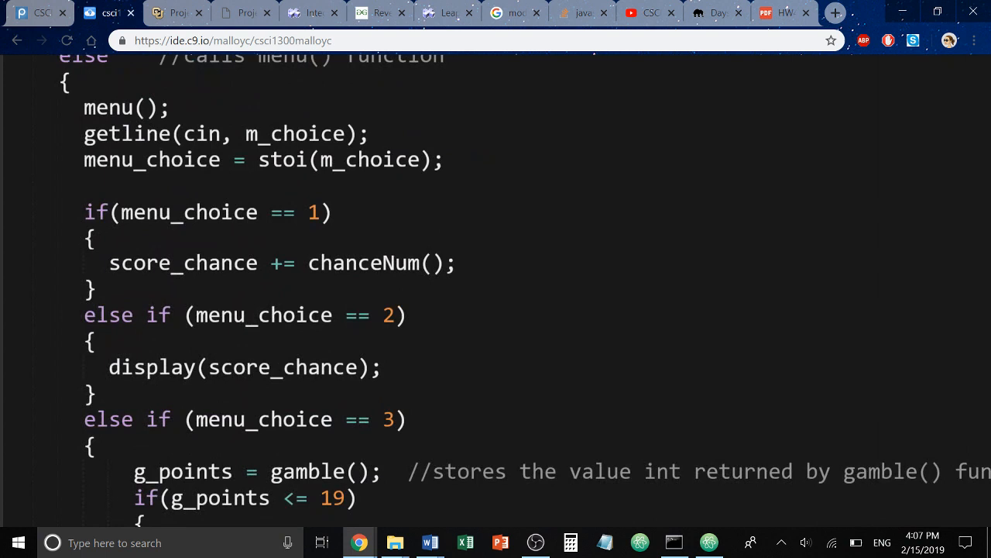
double_click(184, 263)
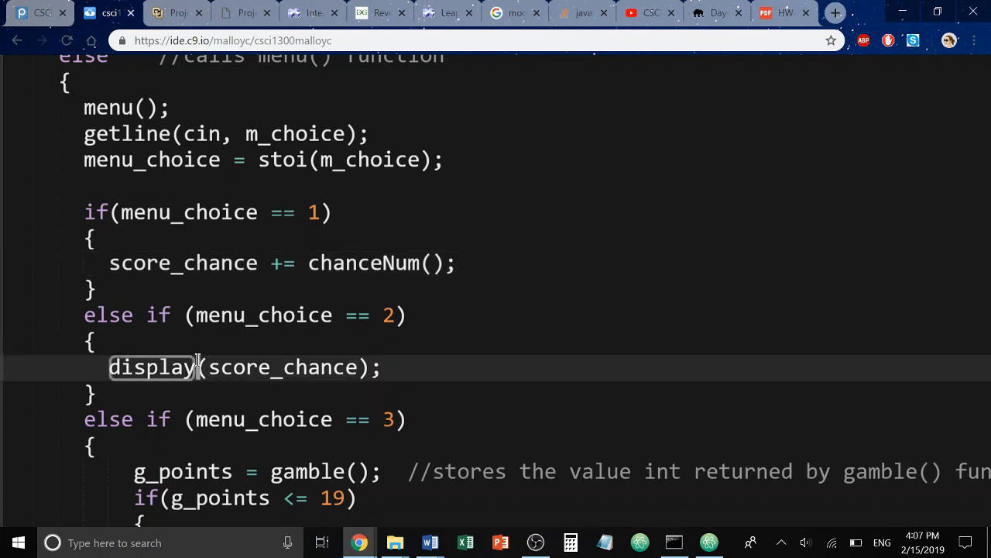
mouse_move(399, 290)
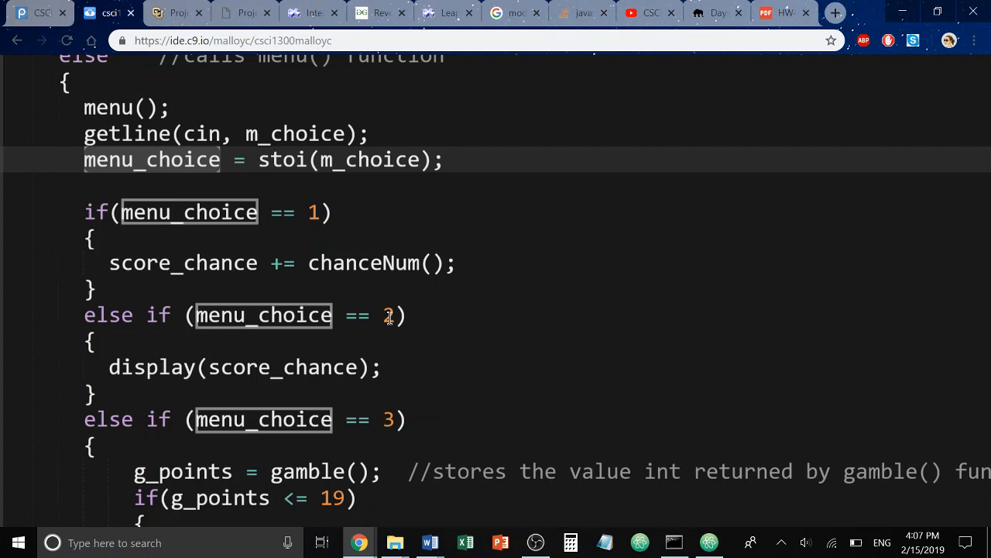
mouse_move(234, 367)
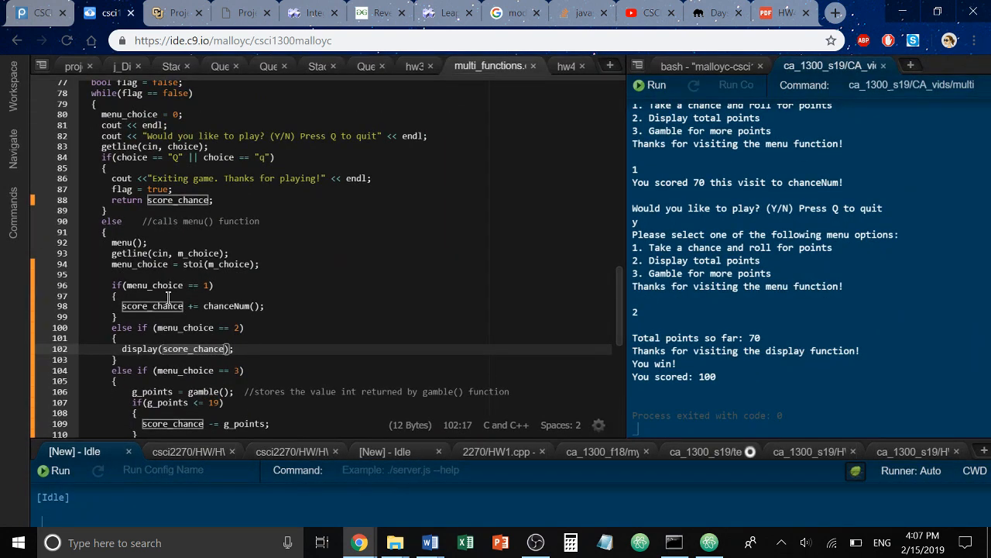
scroll("up", 3)
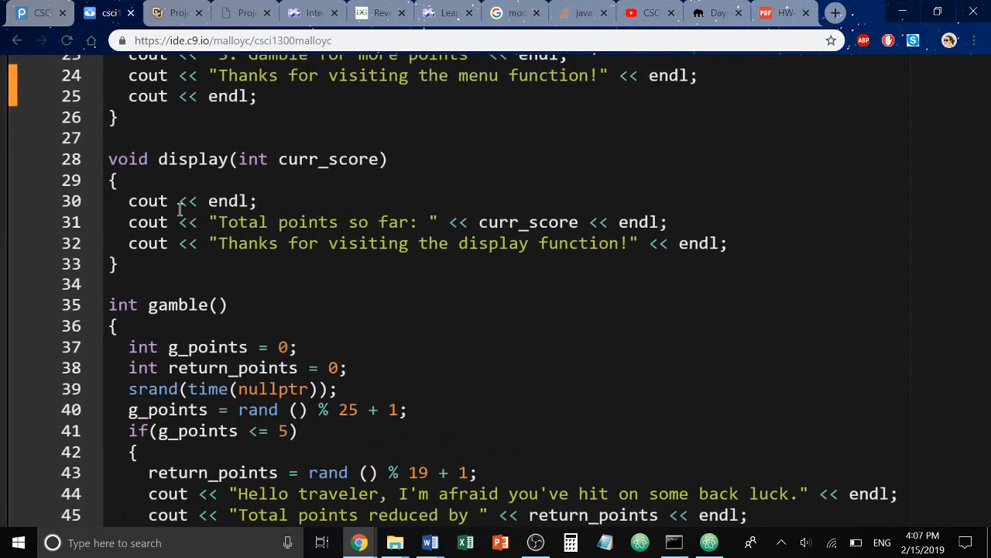
left_click(302, 158)
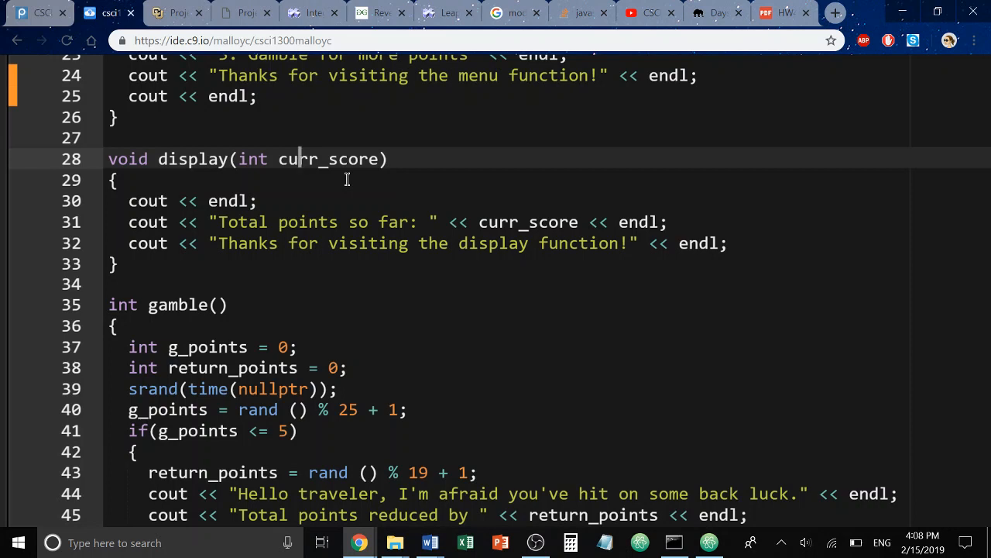
mouse_move(337, 161)
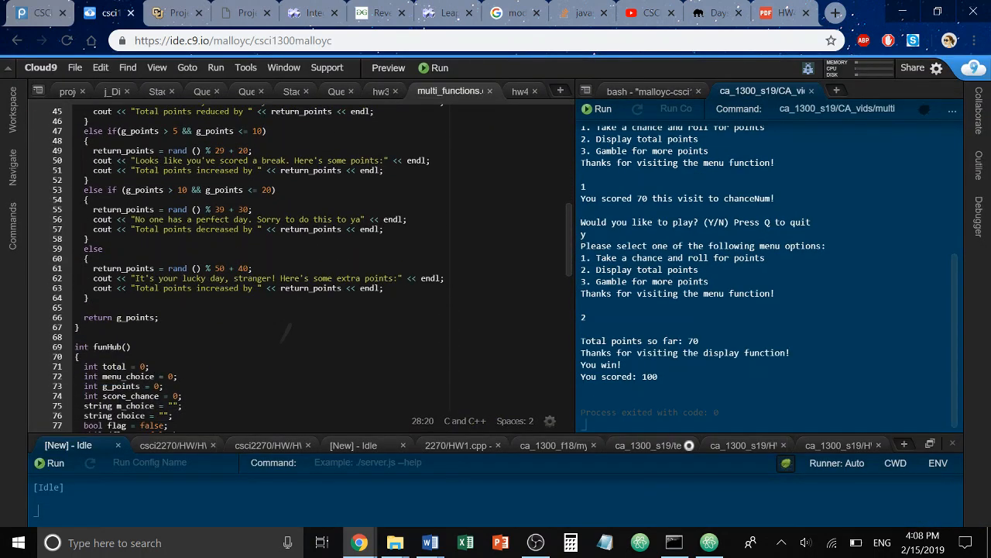
scroll("down", 3)
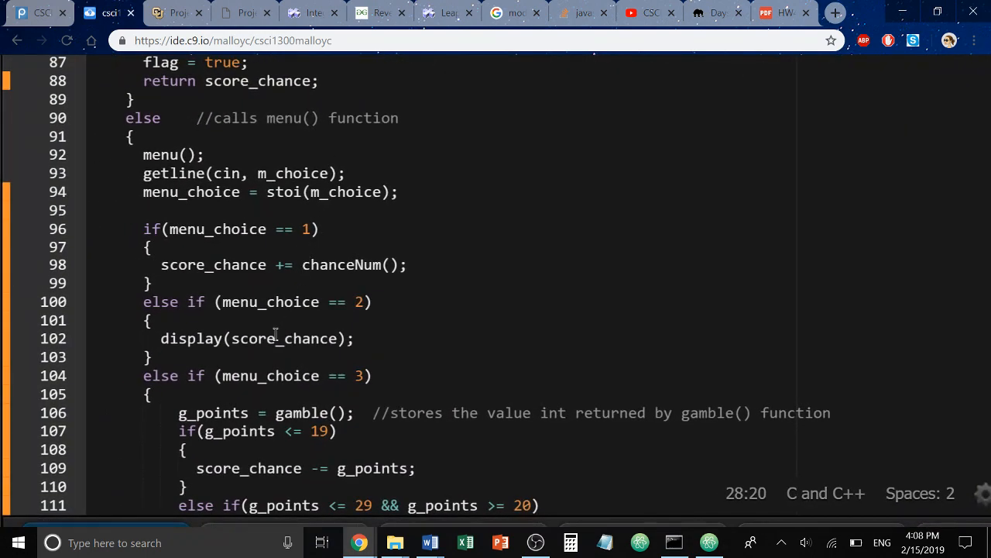
double_click(286, 339)
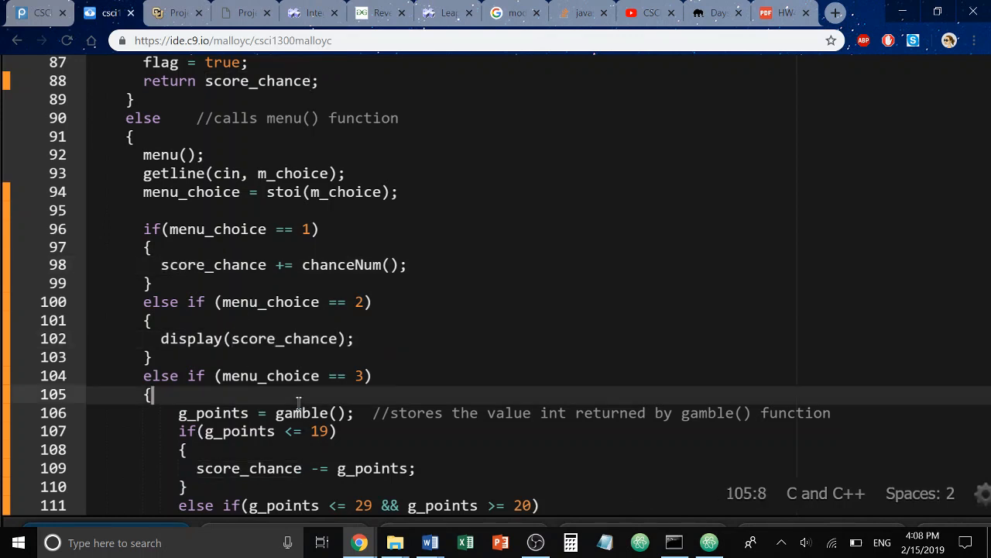
double_click(269, 376)
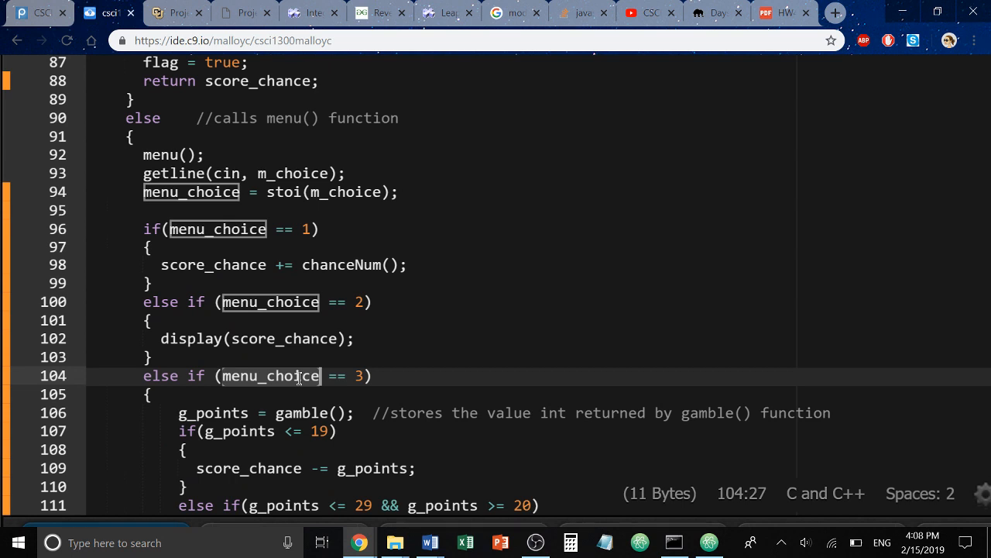
left_click(286, 339)
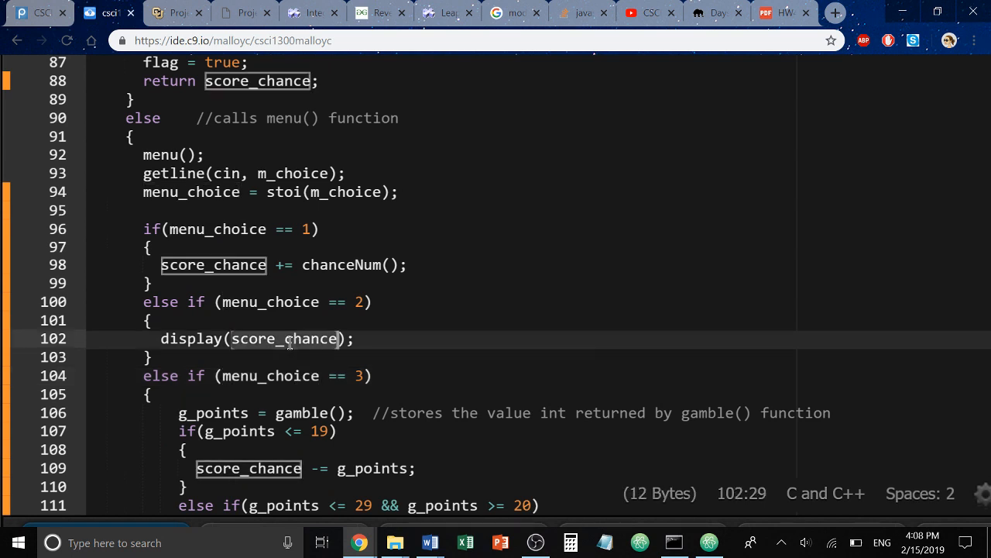
mouse_move(293, 347)
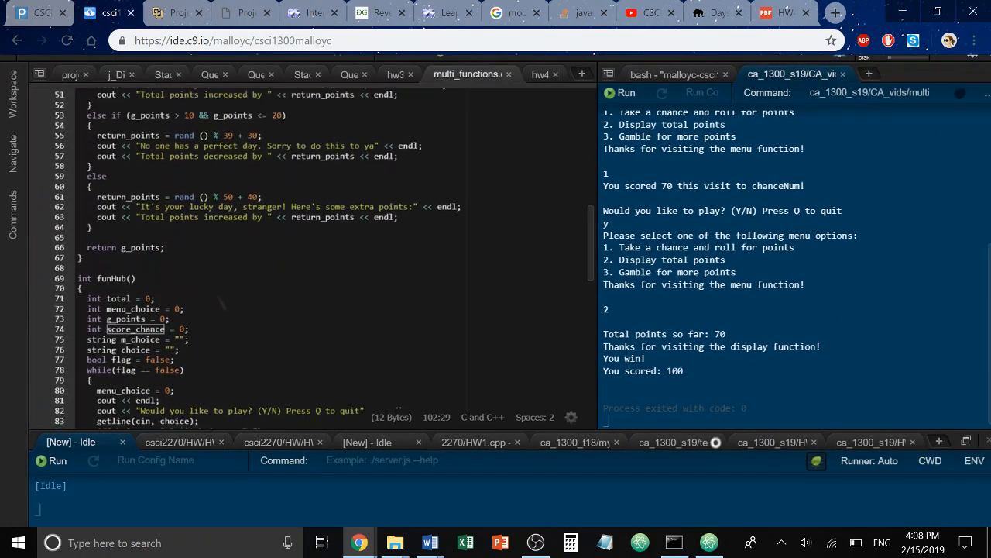
scroll("up", 3)
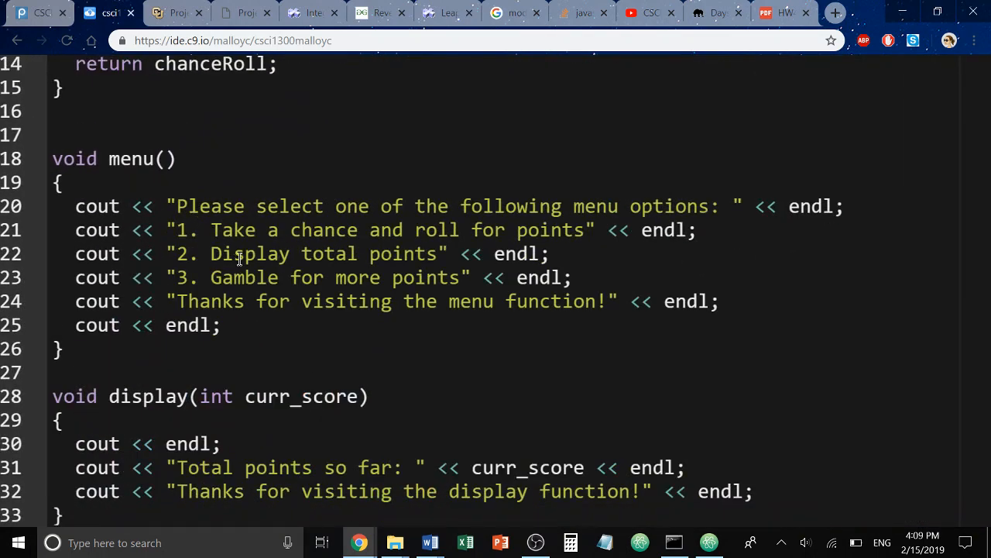
scroll("down", 3)
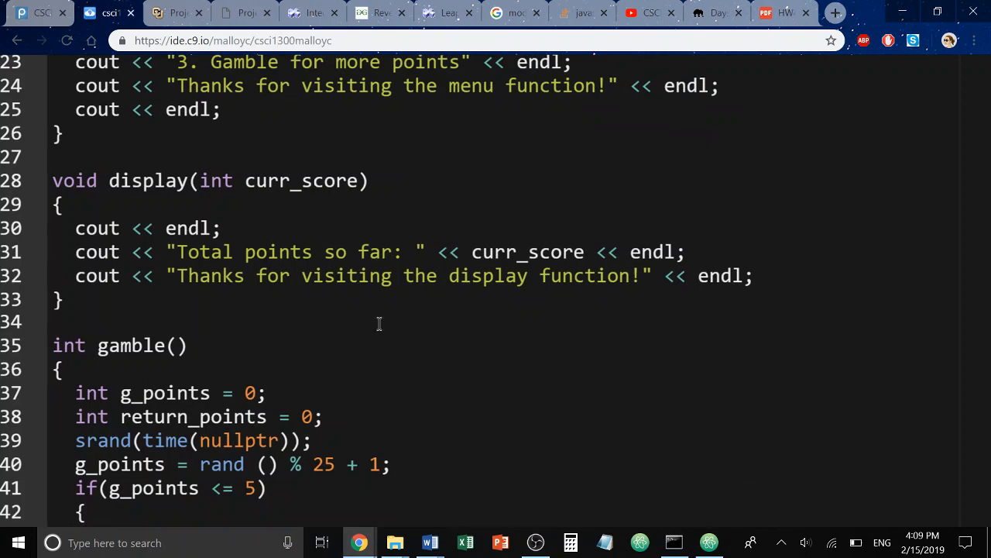
mouse_move(327, 243)
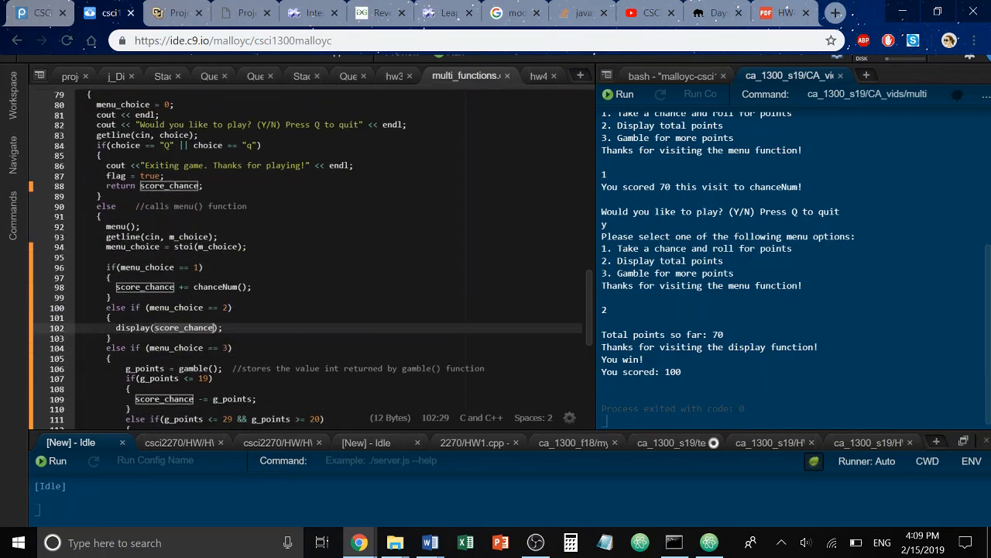
mouse_move(149, 326)
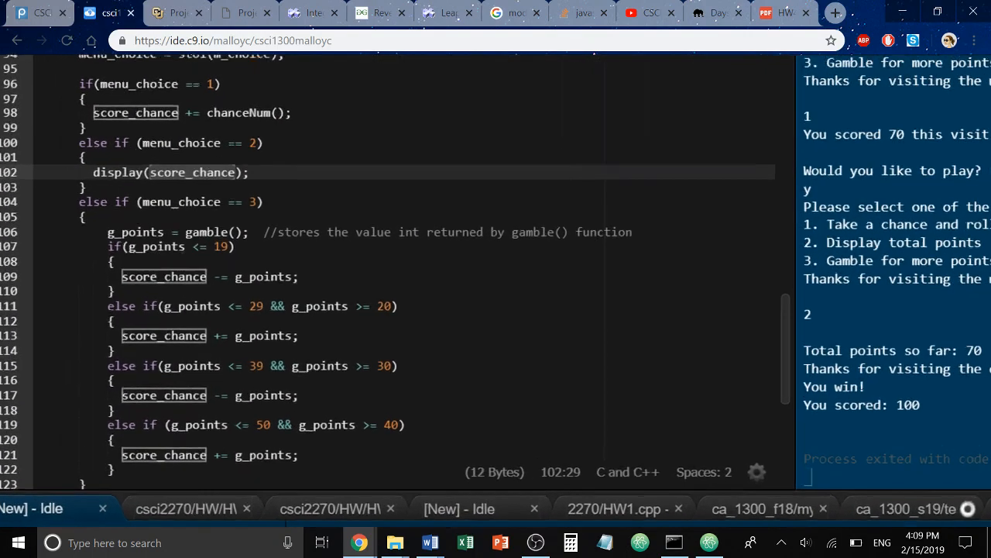
scroll("down", 3)
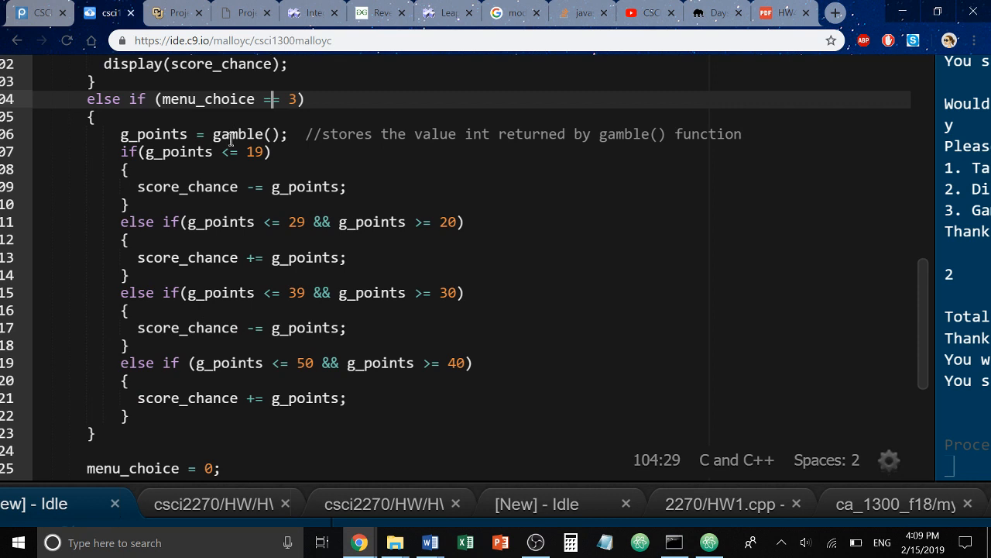
double_click(238, 134)
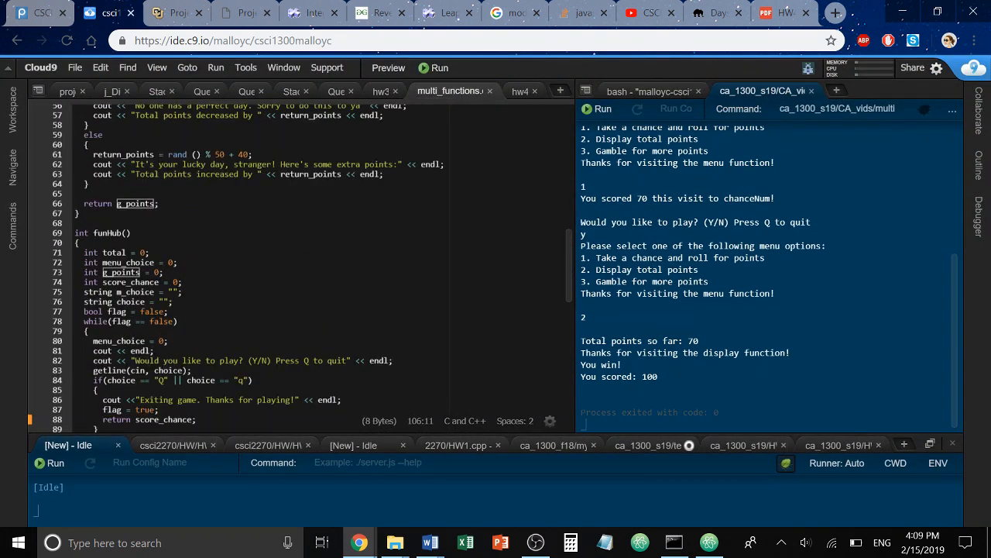
scroll("up", 3)
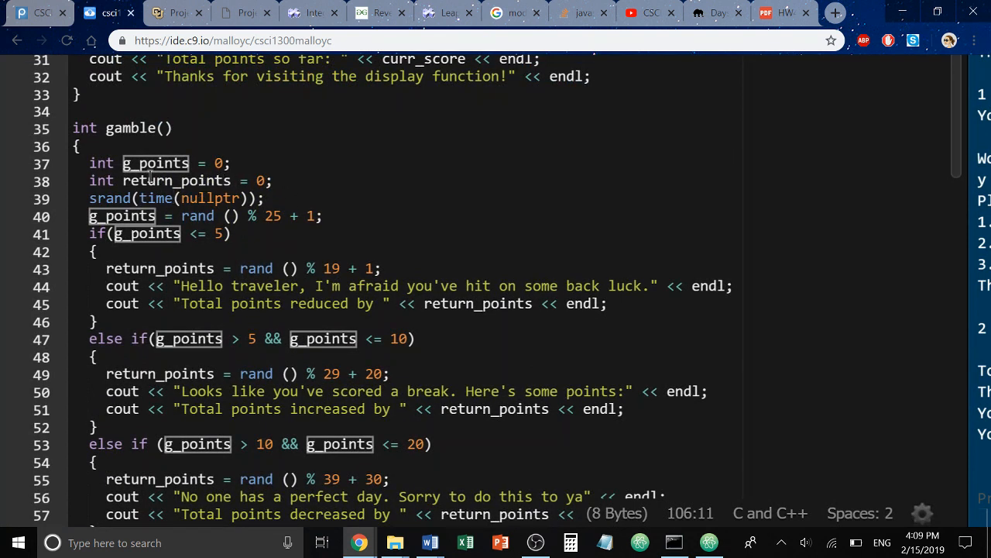
mouse_move(199, 216)
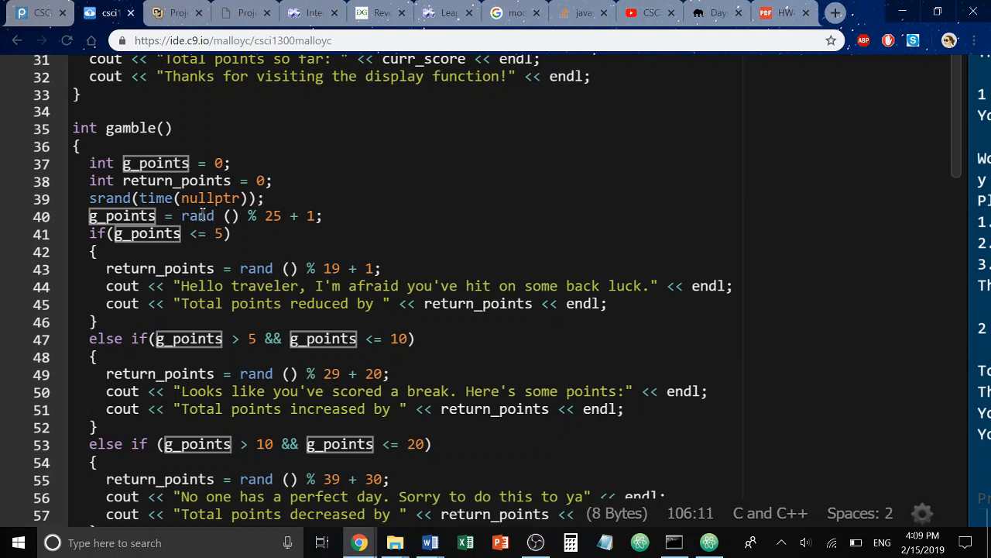
left_click(123, 216)
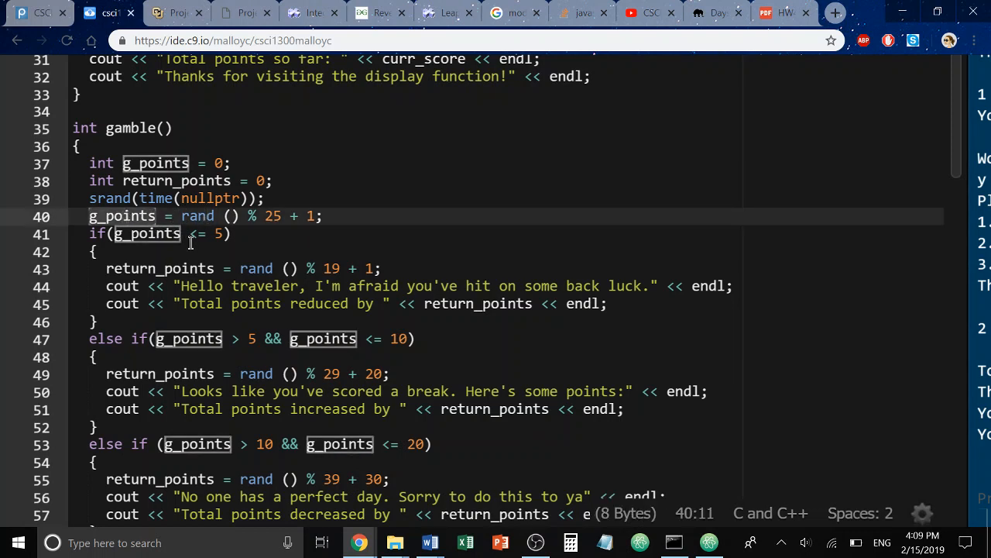
mouse_move(251, 324)
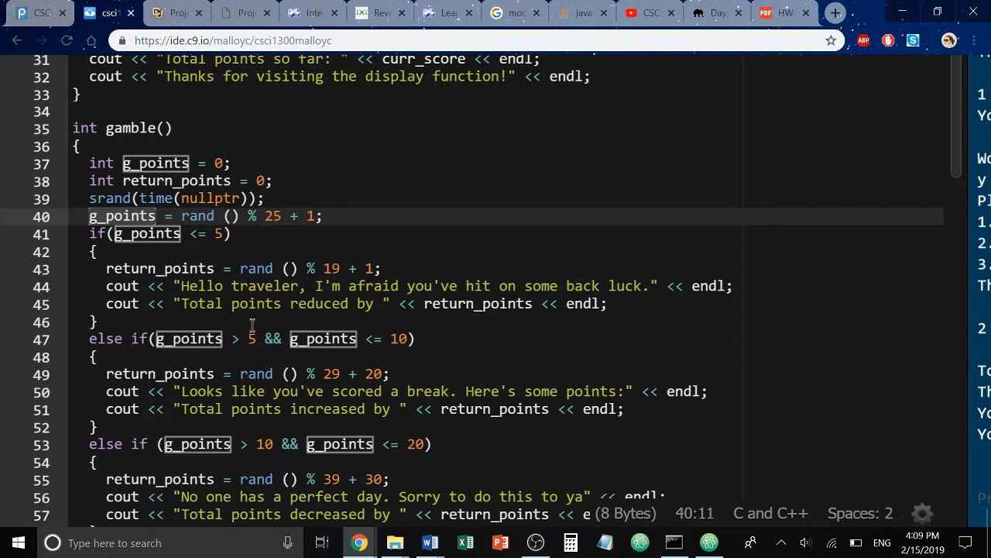
mouse_move(260, 364)
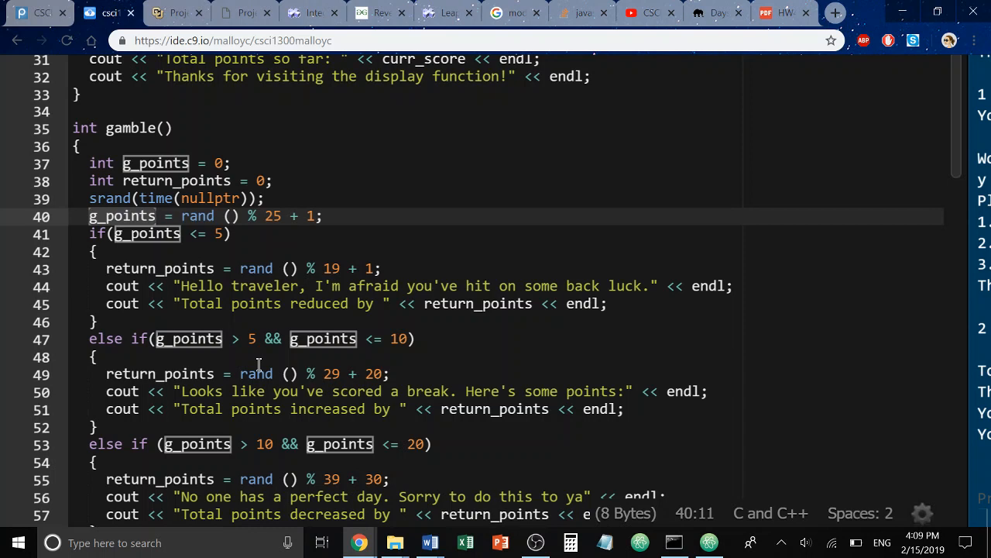
mouse_move(197, 237)
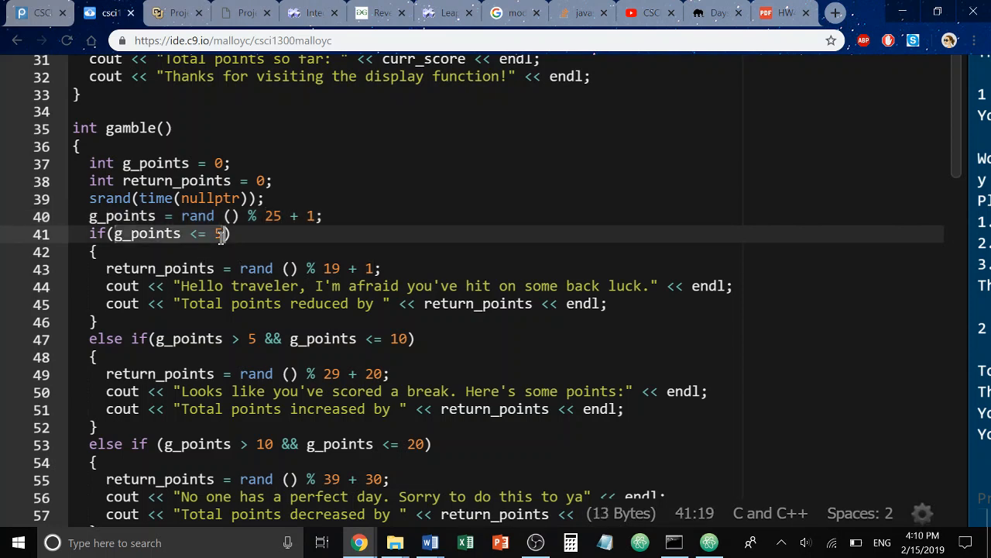
double_click(255, 268)
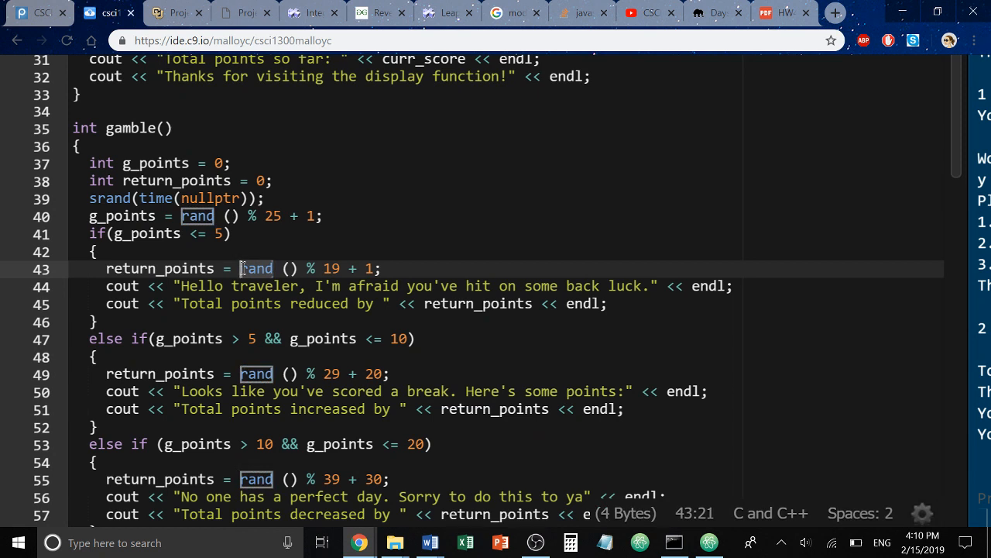
mouse_move(231, 272)
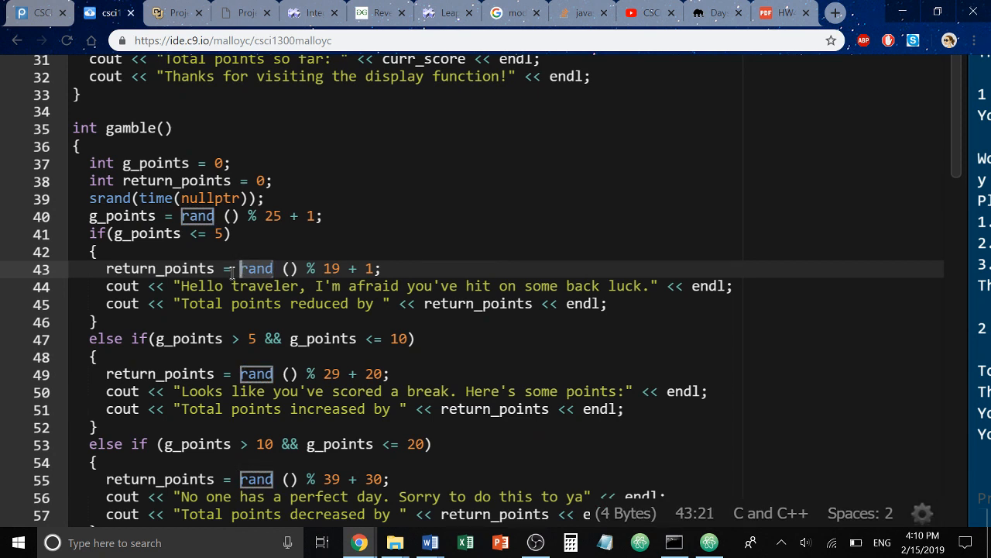
mouse_move(194, 269)
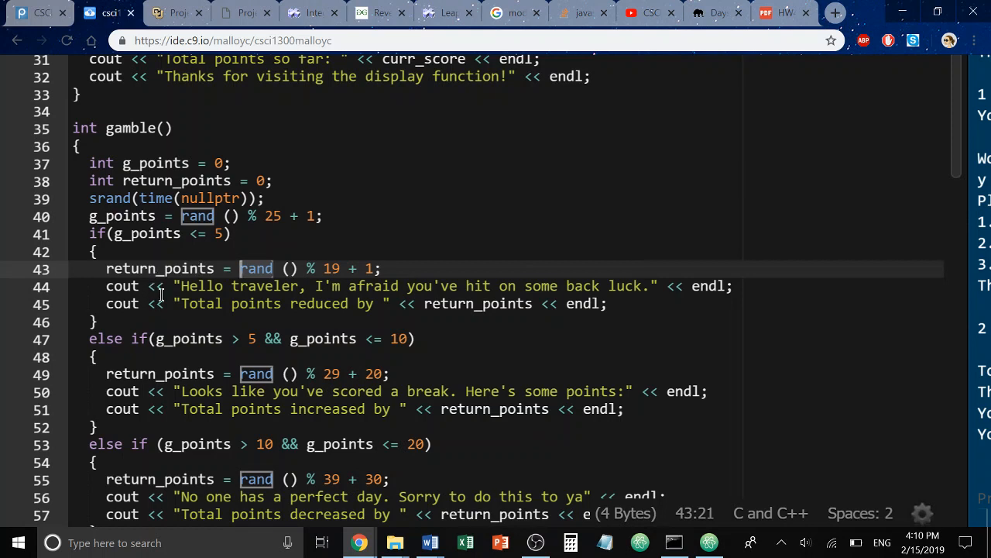
left_click(186, 286)
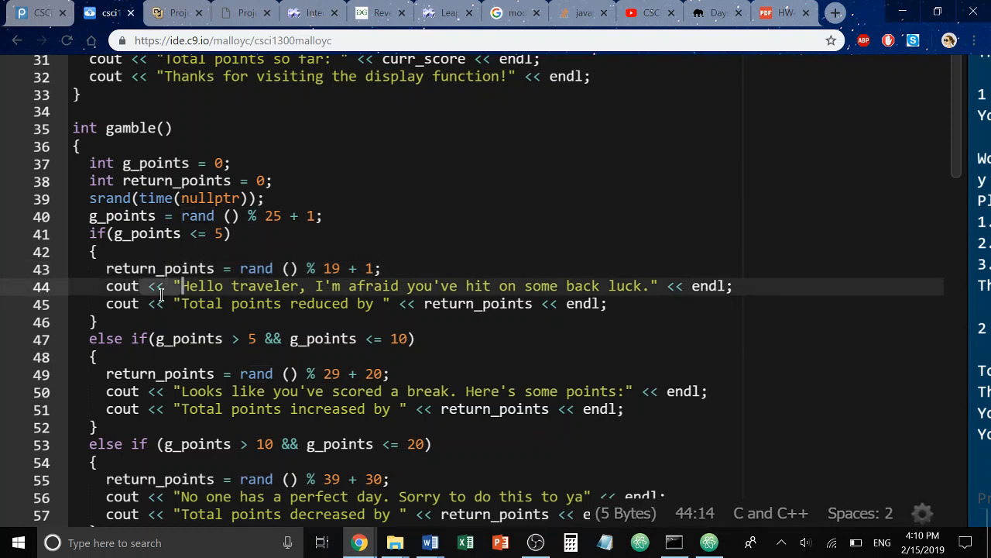
mouse_move(169, 366)
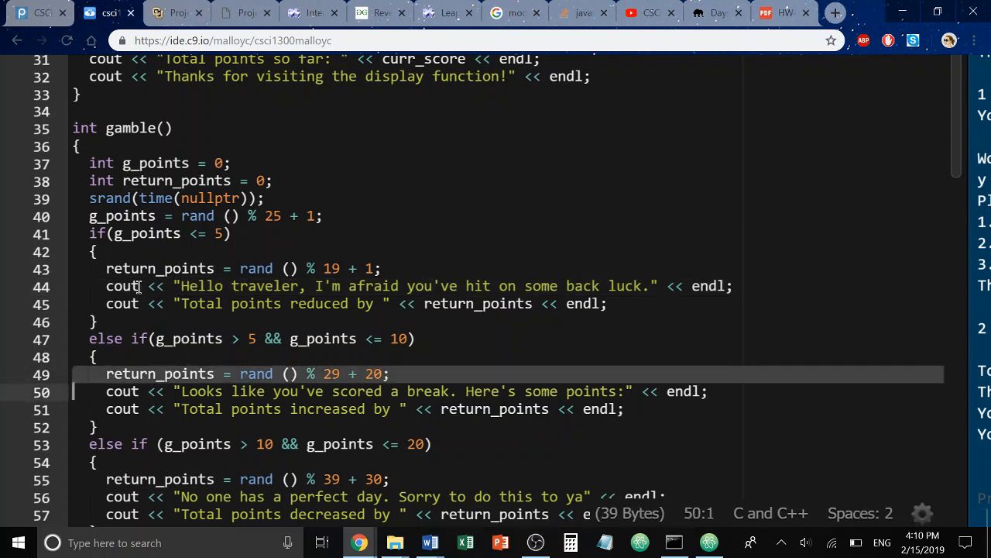
mouse_move(139, 252)
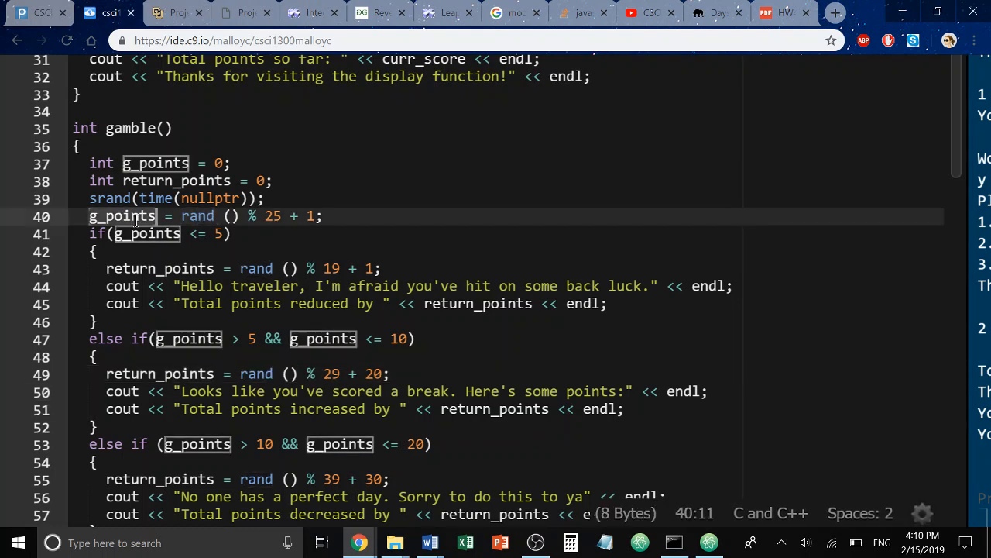
mouse_move(192, 364)
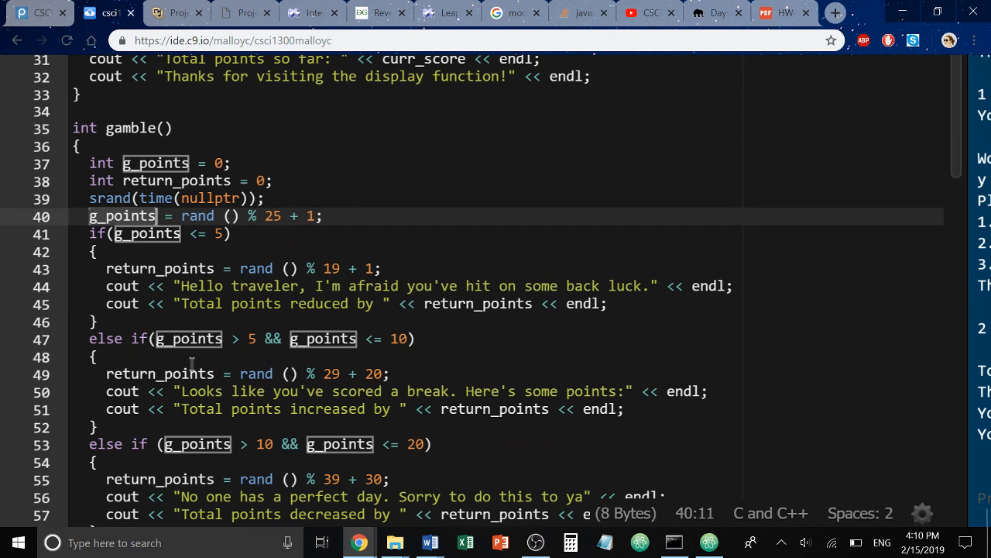
left_click(178, 286)
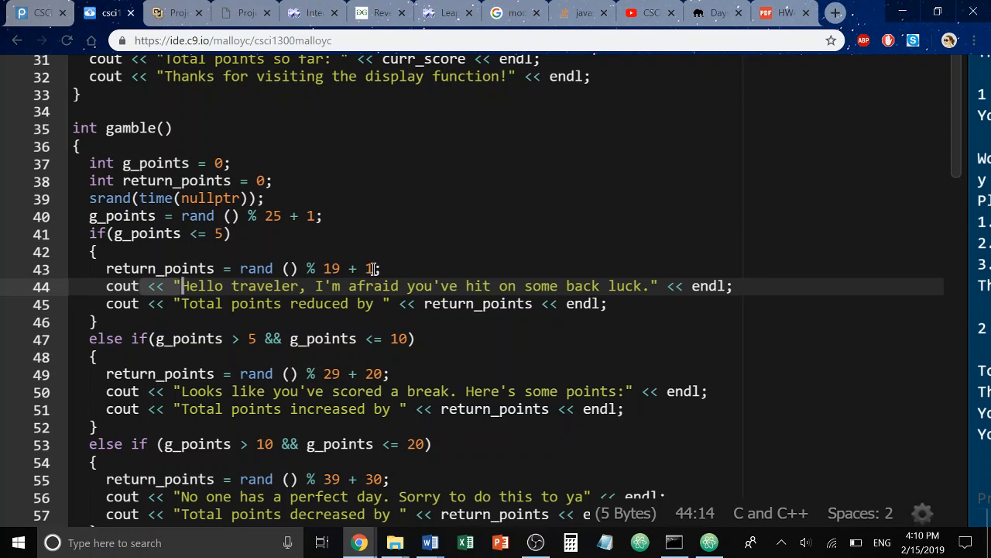
mouse_move(248, 345)
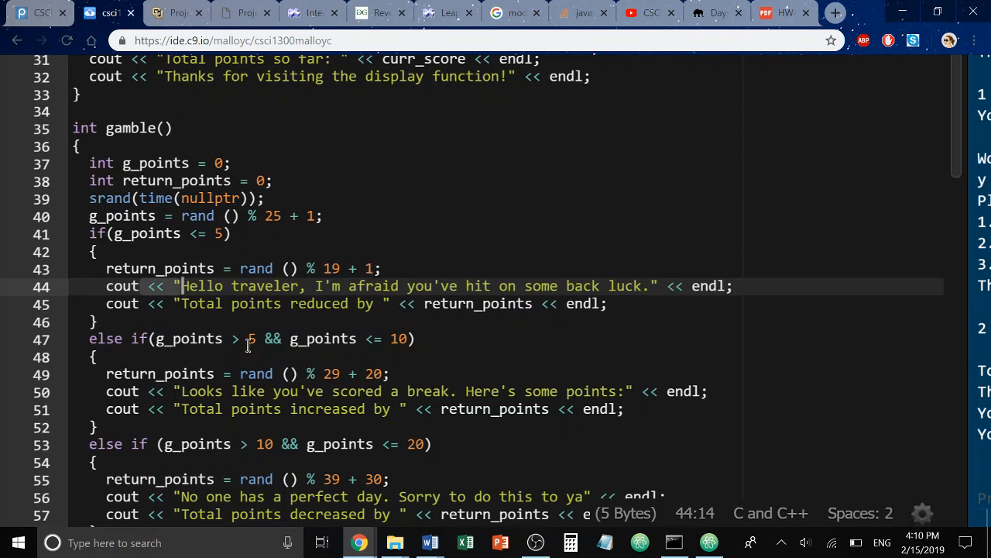
mouse_move(390, 342)
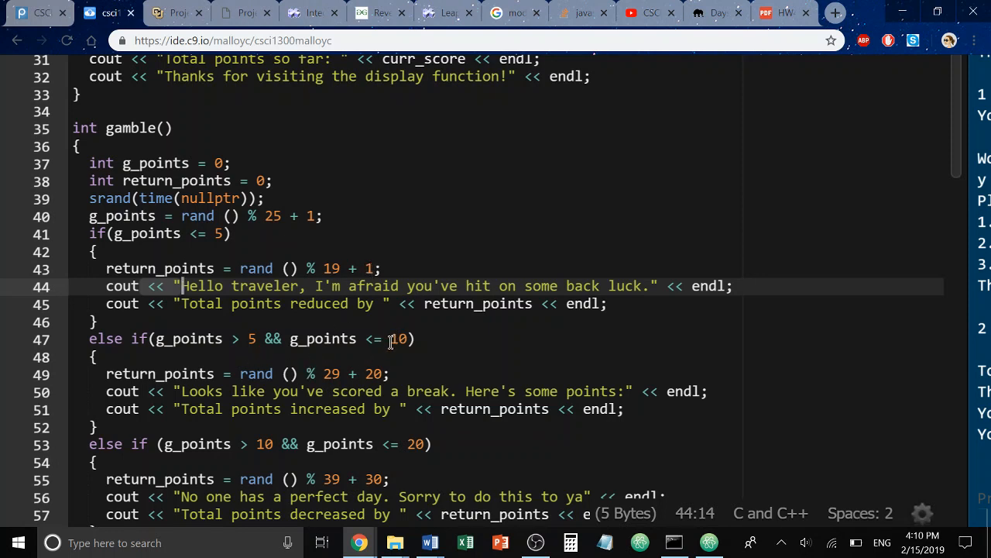
double_click(328, 374)
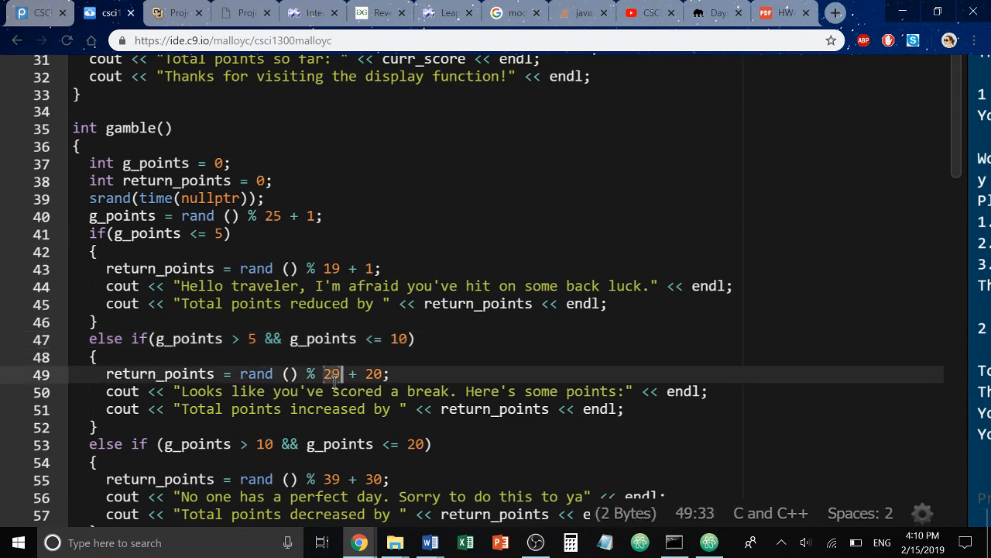
type("9")
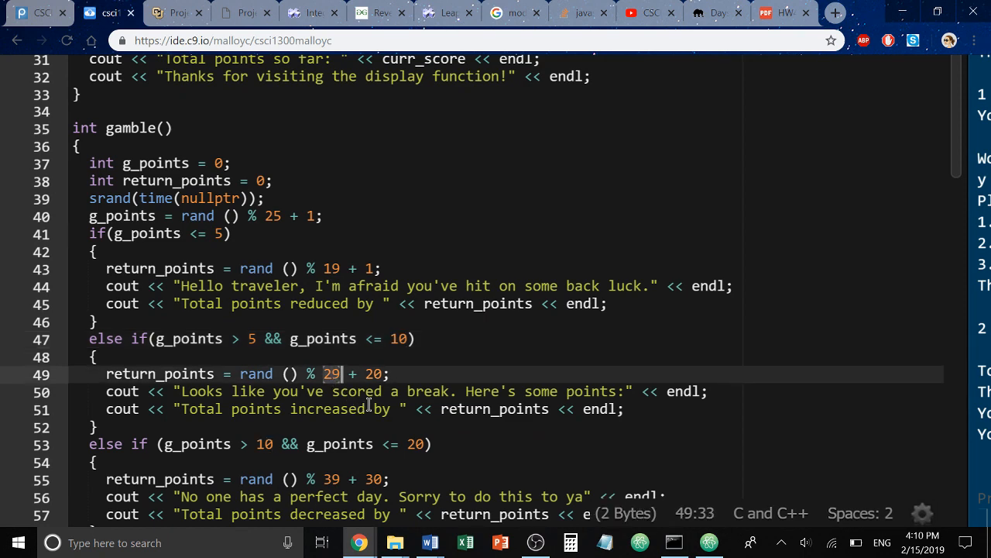
scroll("down", 3)
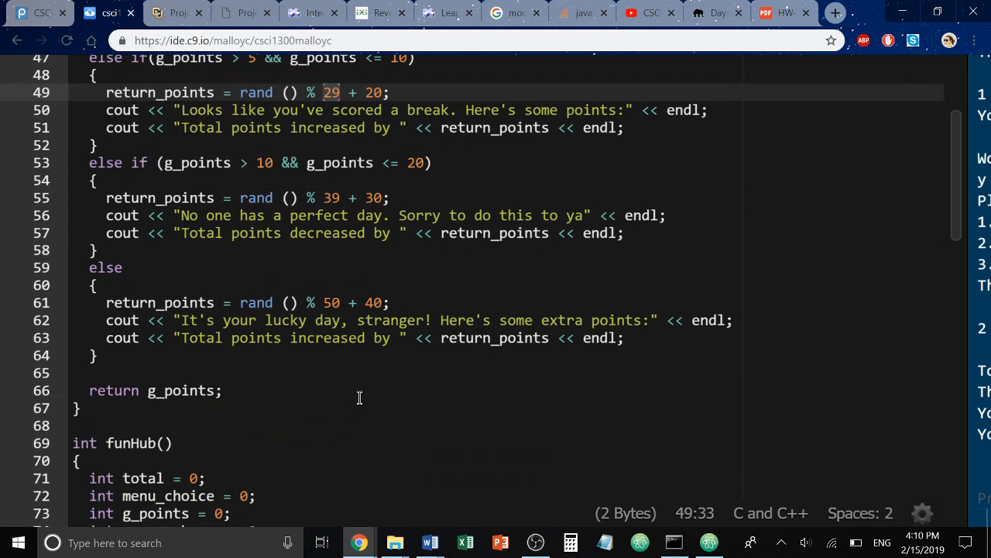
mouse_move(339, 229)
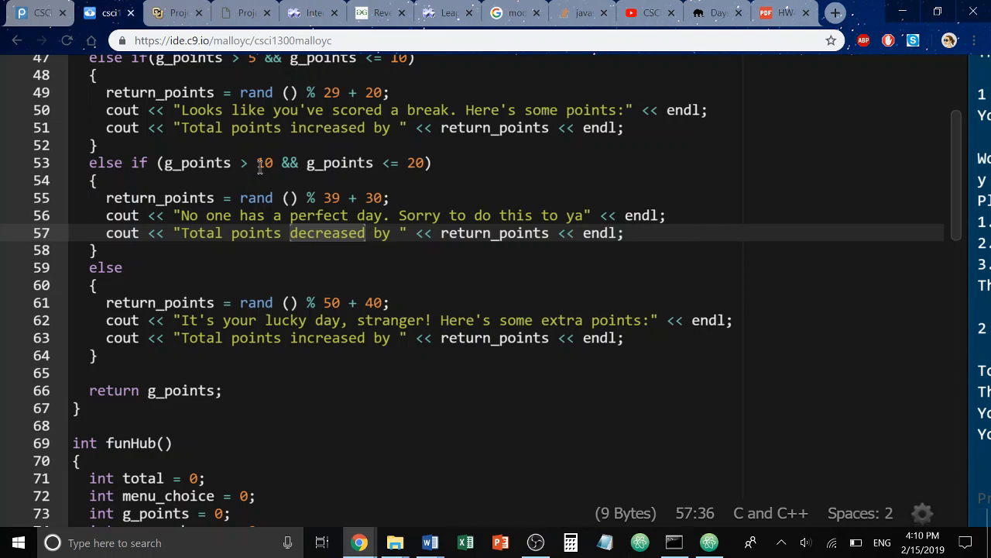
mouse_move(403, 171)
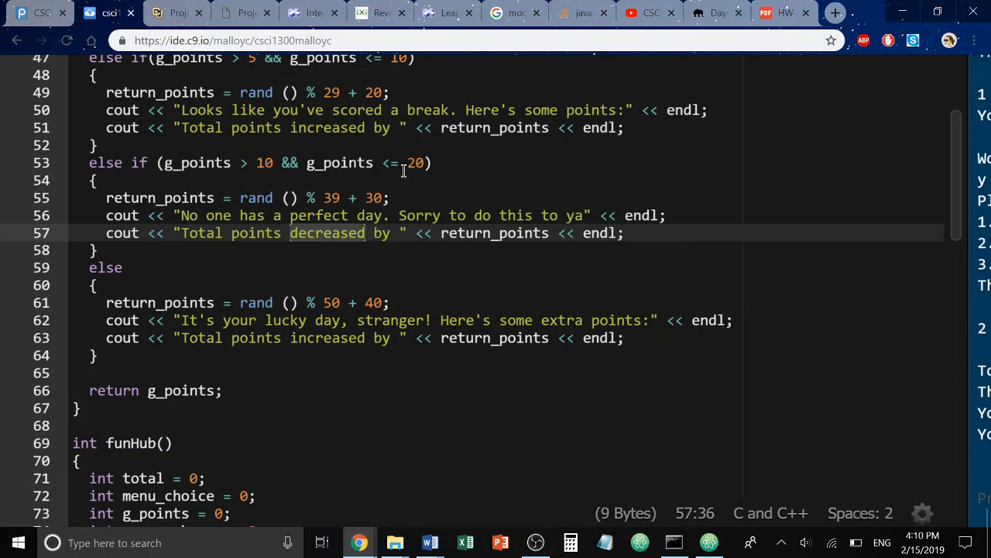
mouse_move(341, 307)
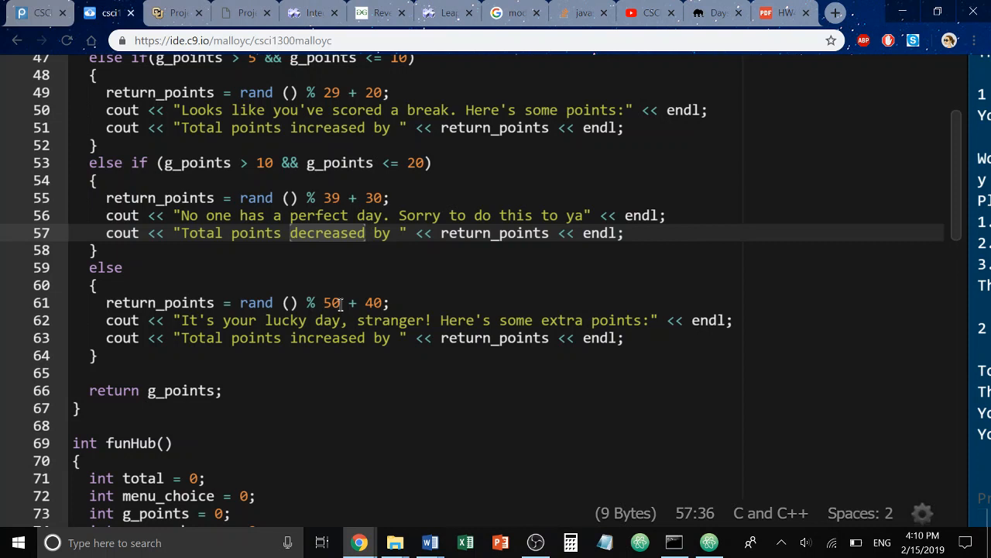
mouse_move(287, 297)
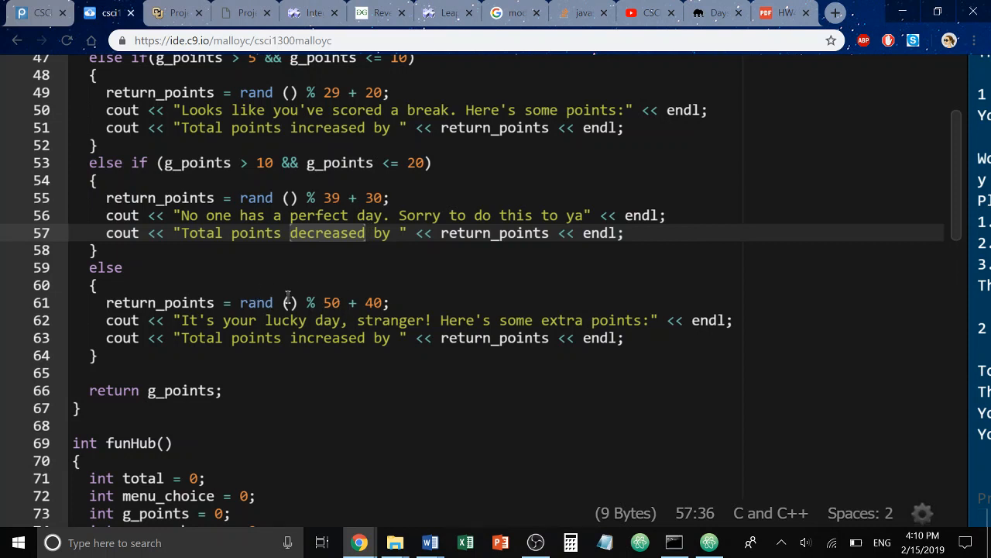
mouse_move(333, 302)
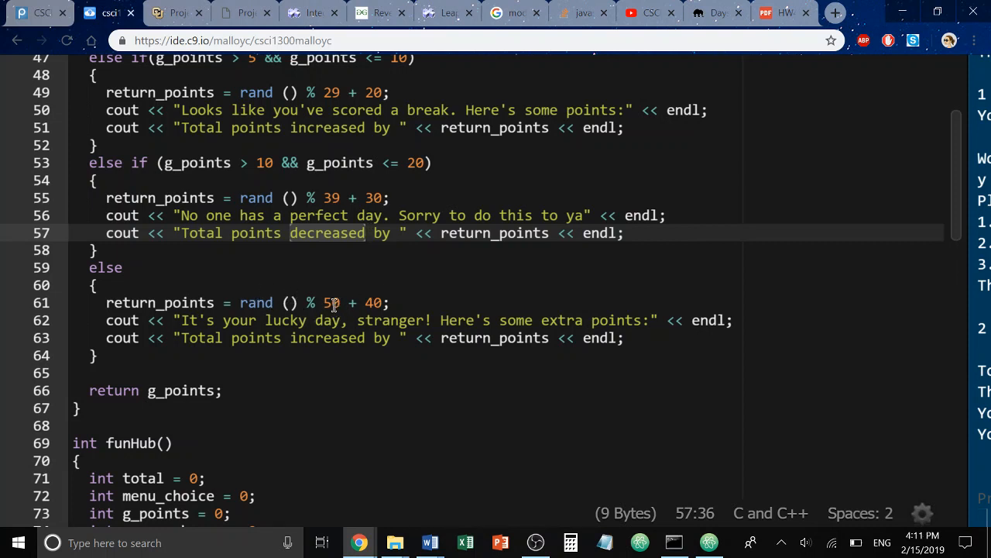
left_click(335, 320)
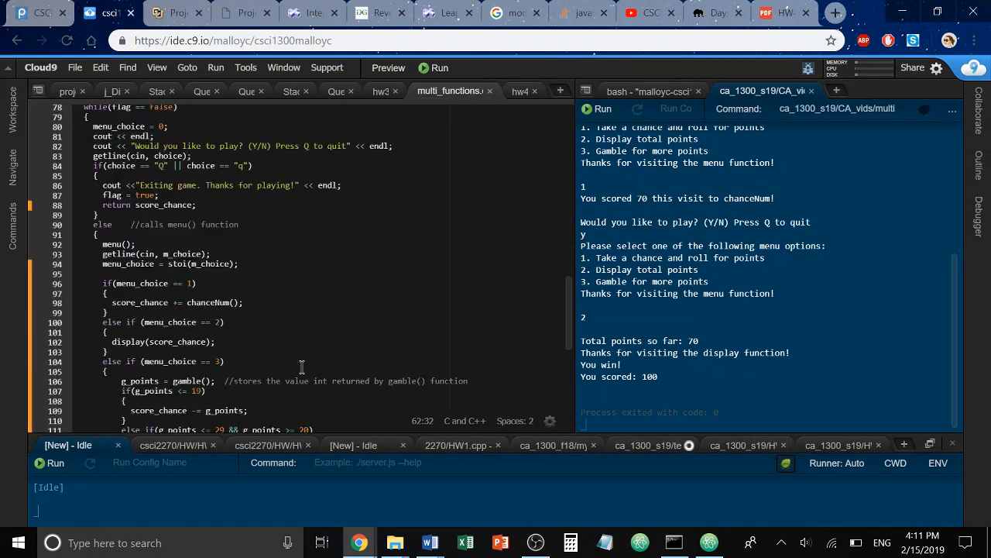
scroll("down", 3)
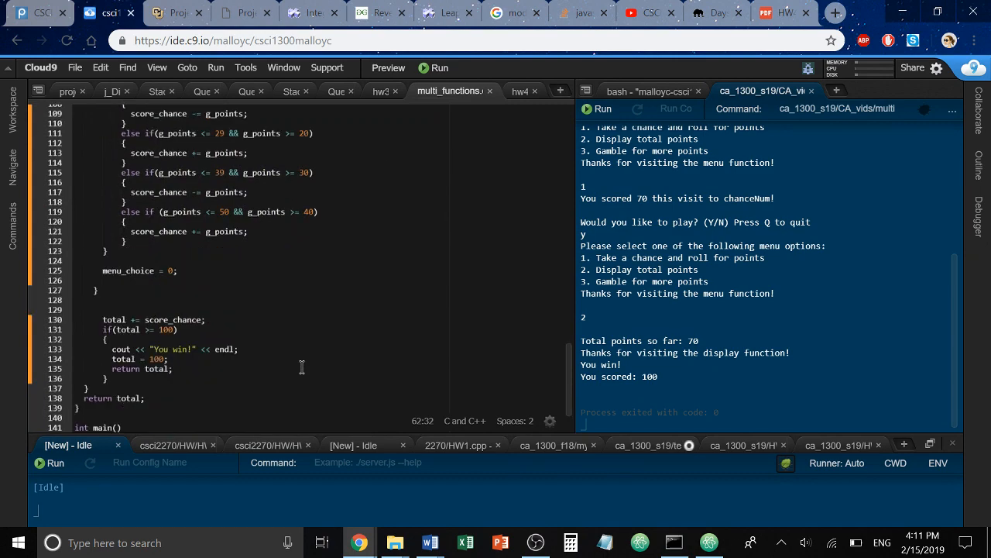
scroll("down", 3)
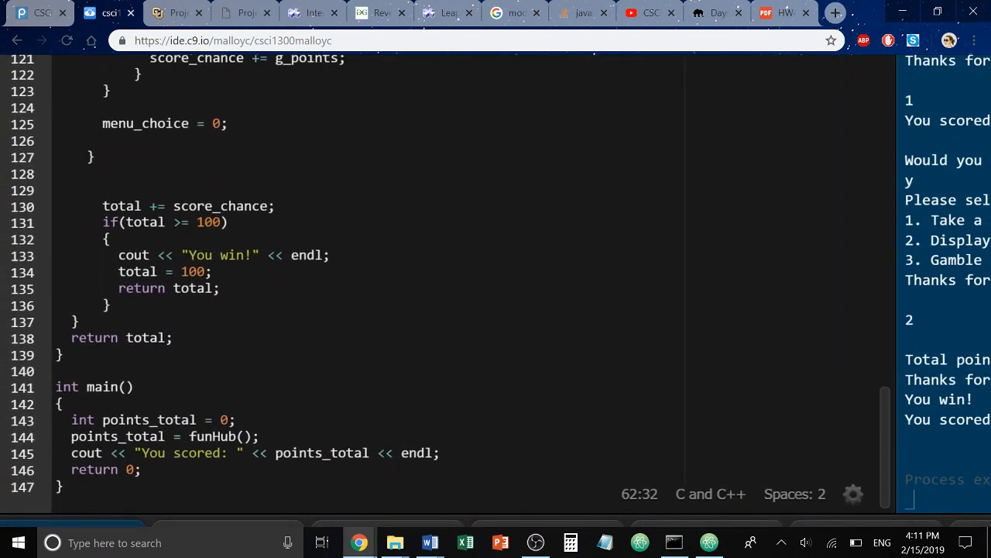
left_click(178, 223)
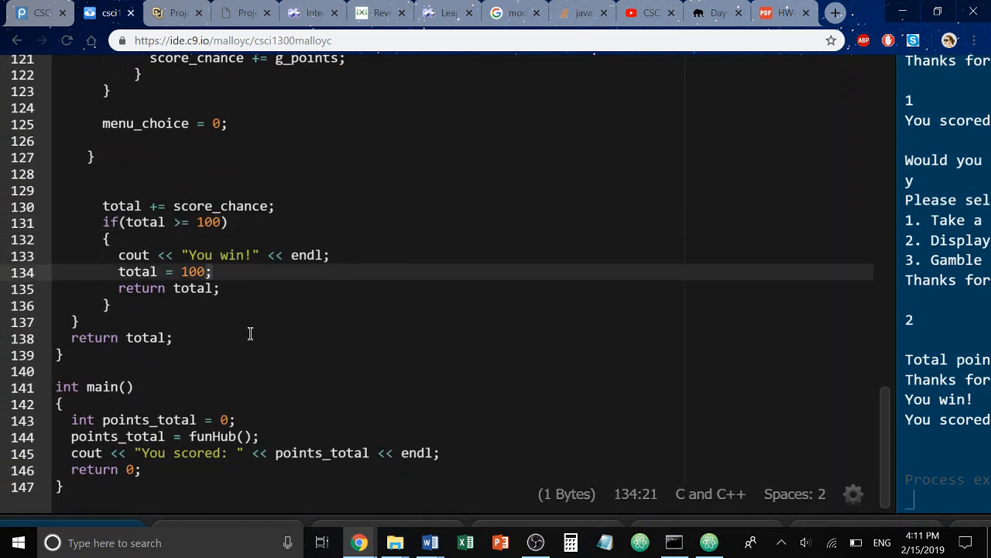
mouse_move(213, 283)
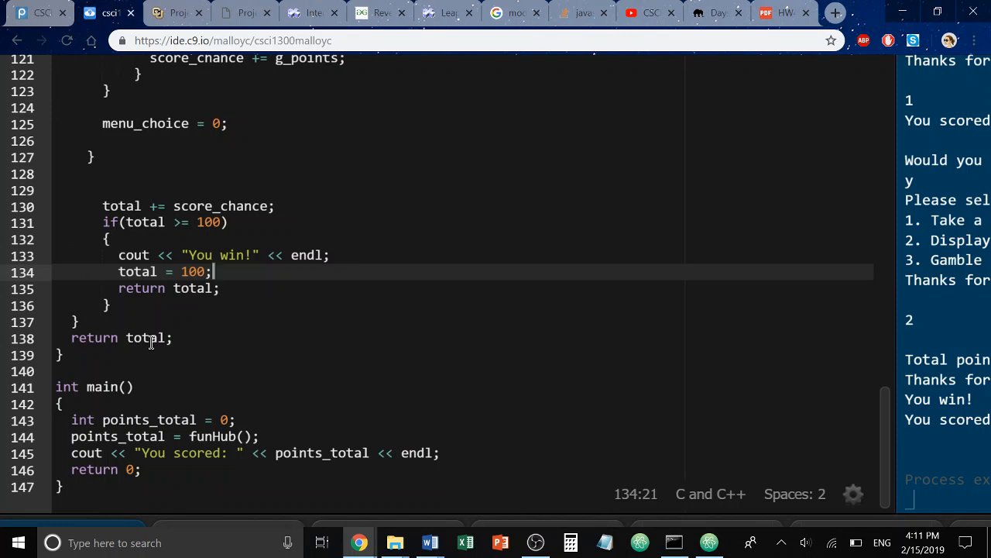
double_click(145, 338)
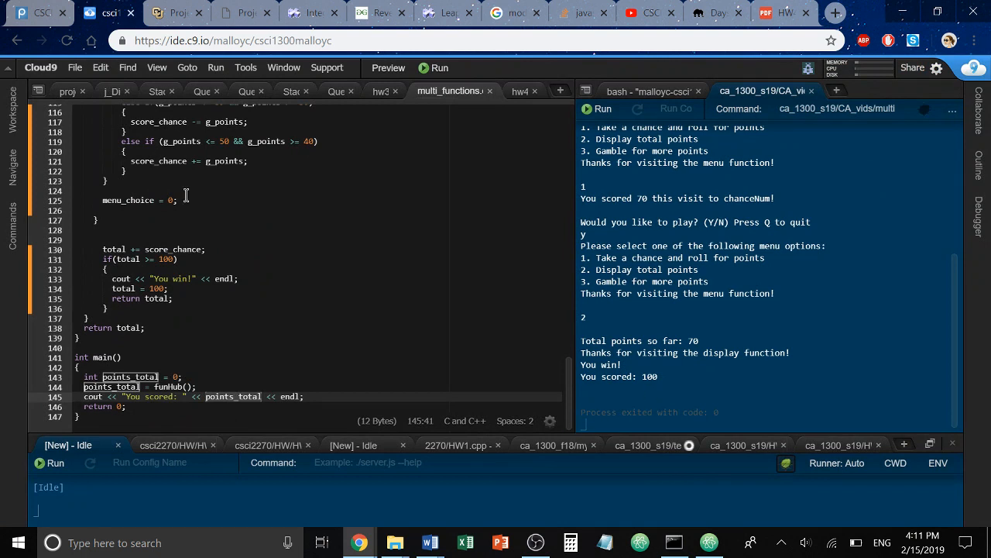
- Start a fresh game run, enter 2 and y to show 0 points, reaching a 41-point chance roll
left_click(433, 68)
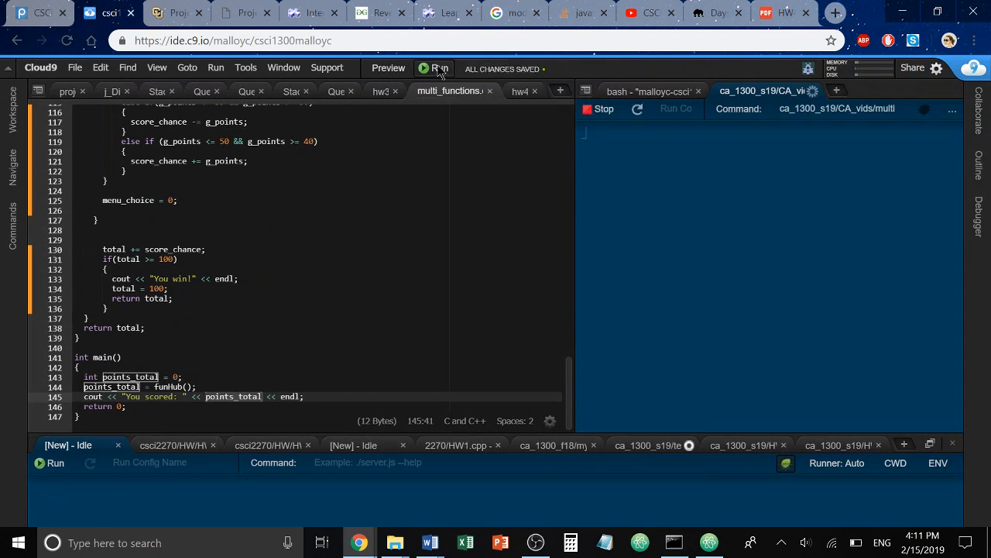
left_click(435, 68)
type("y")
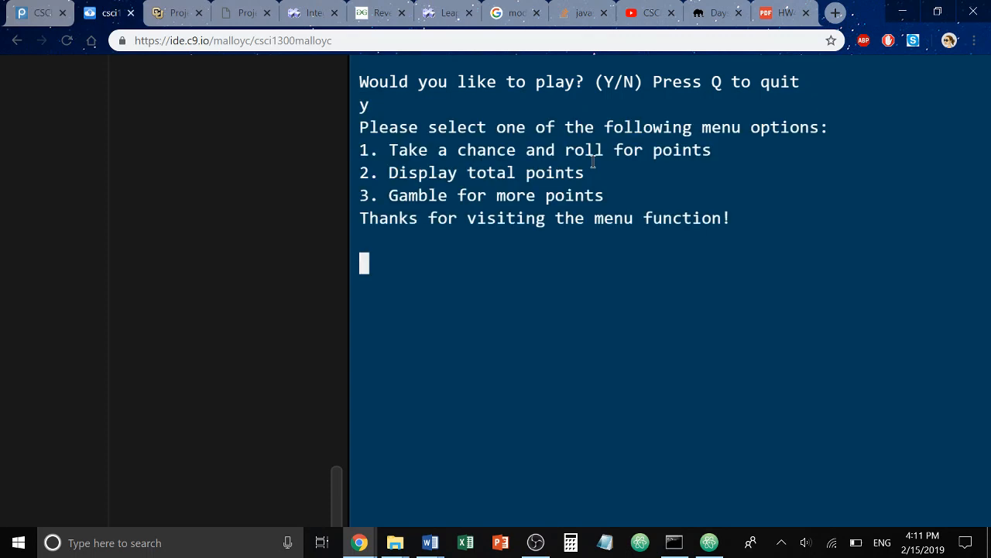
type("2")
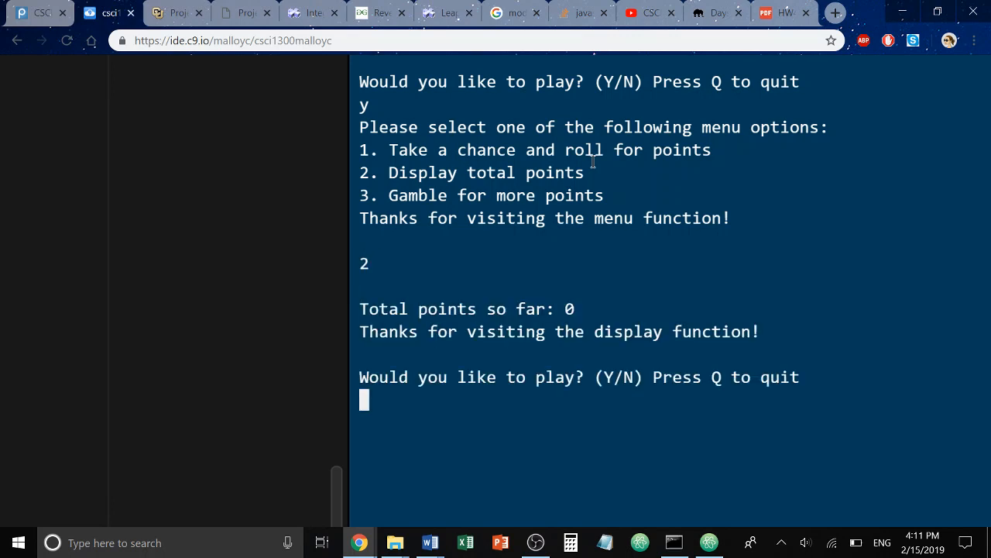
type("y")
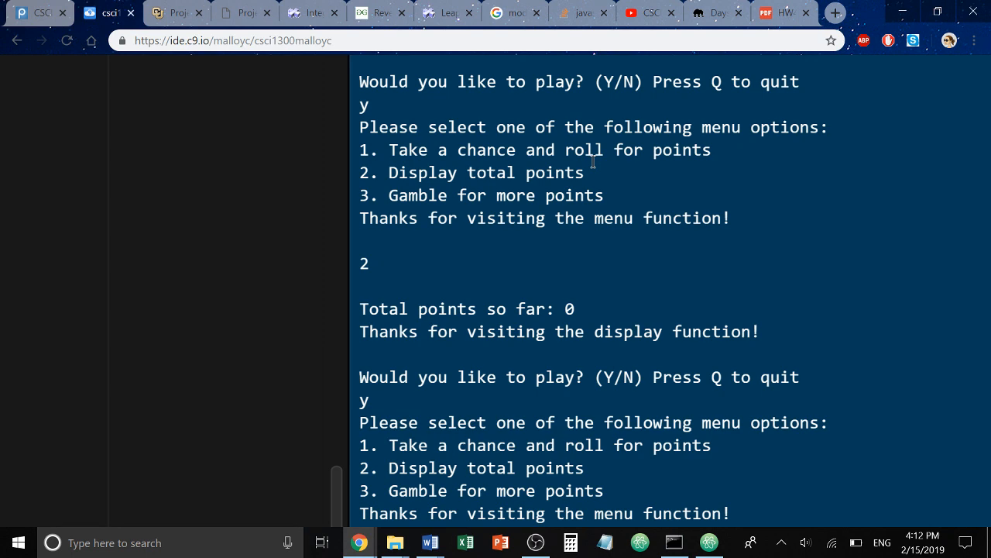
scroll("down", 3)
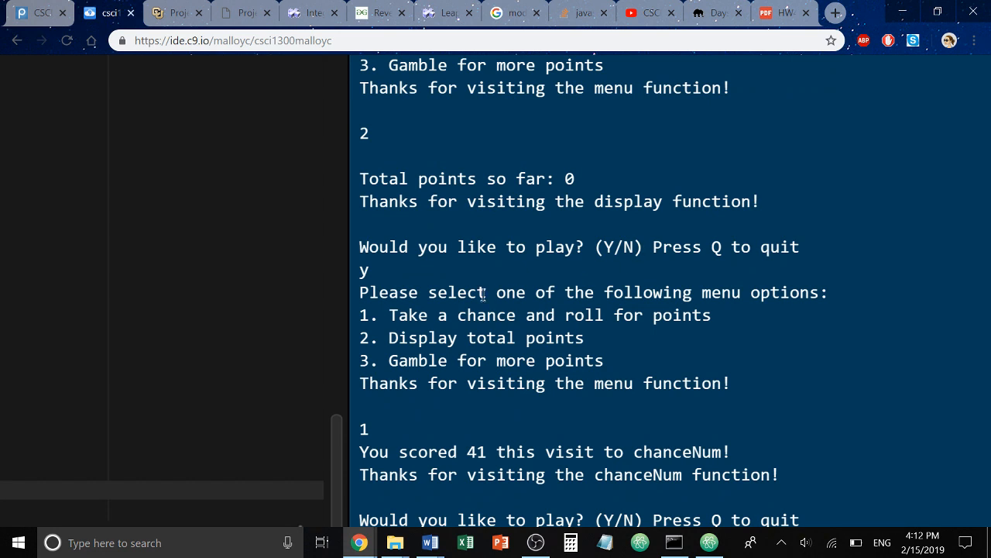
mouse_move(609, 431)
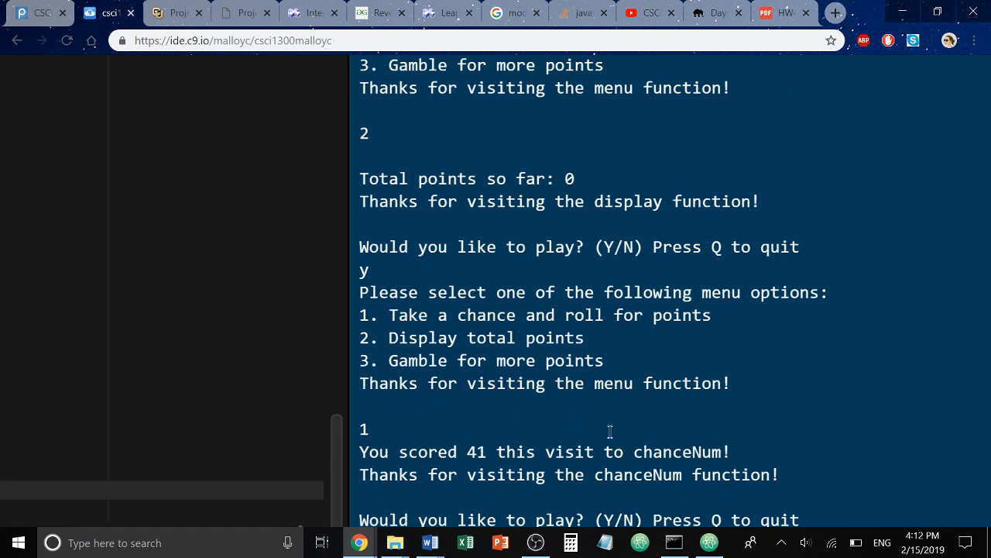
mouse_move(687, 388)
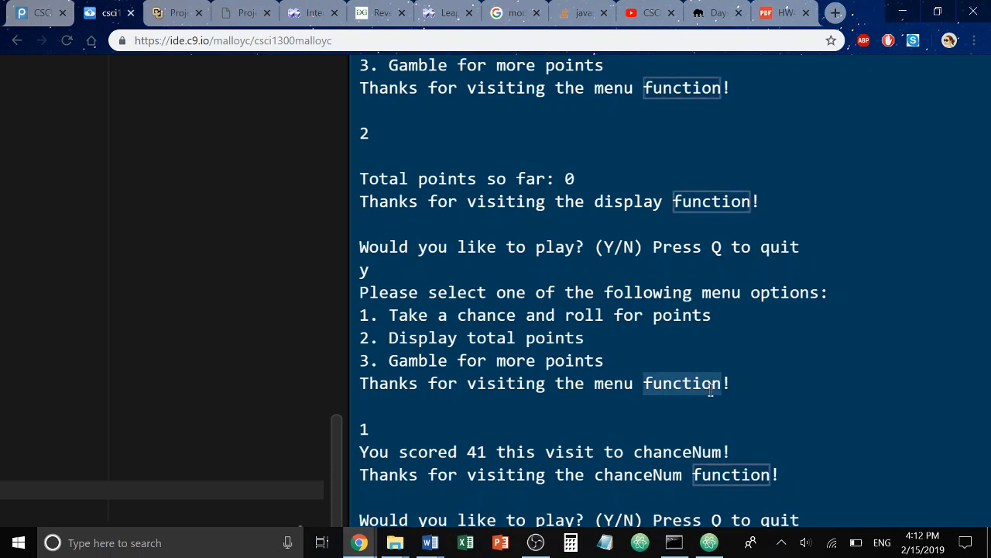
mouse_move(701, 391)
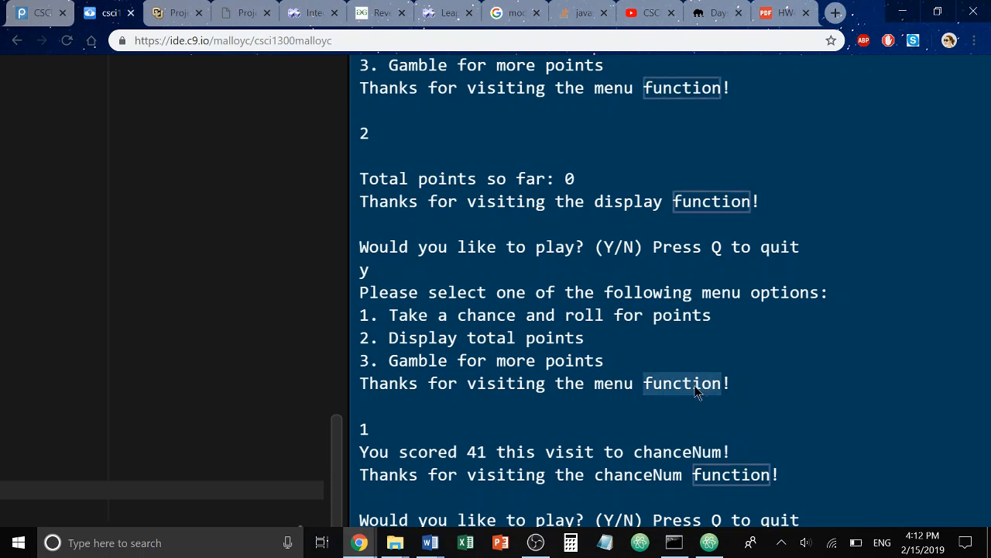
mouse_move(716, 474)
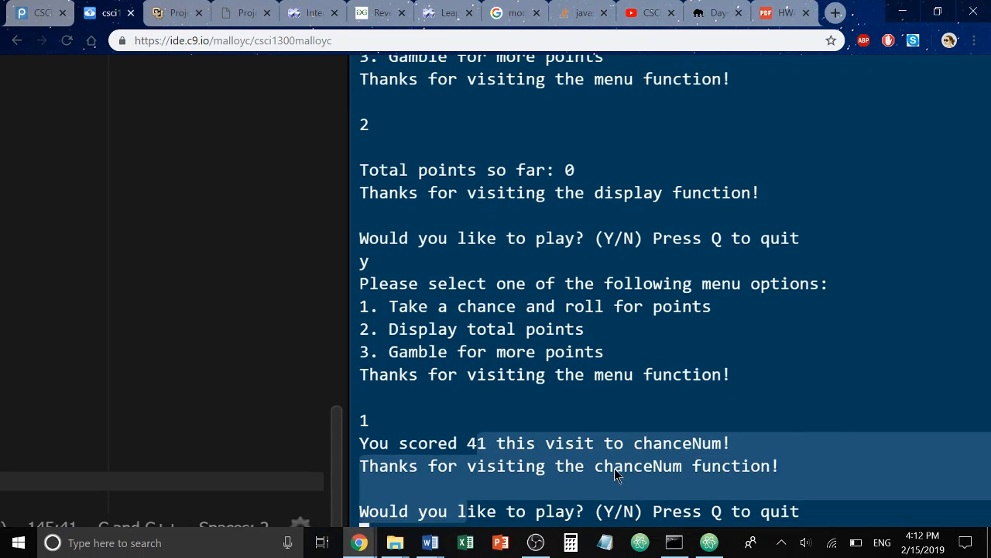
scroll("down", 3)
type("y")
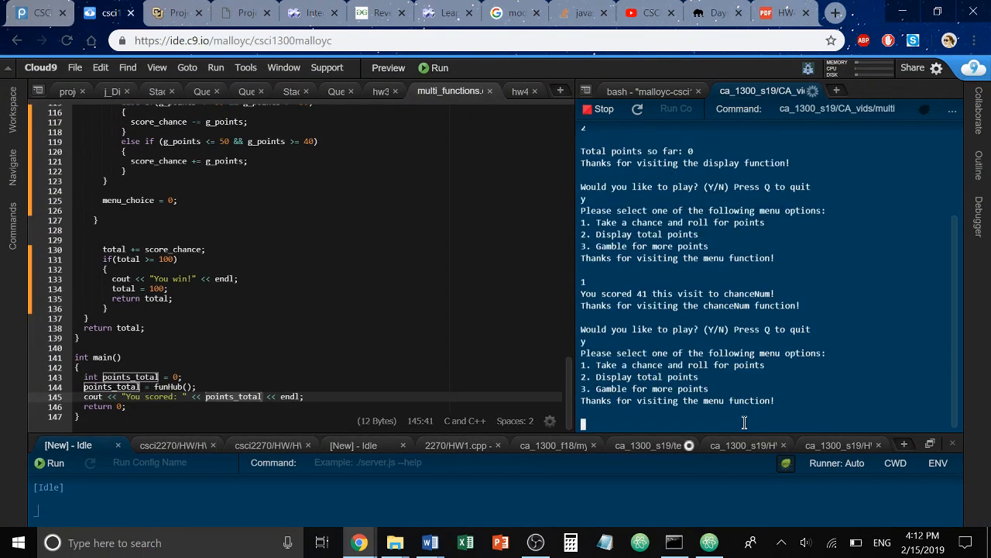
- Gamble with 3 and y until the game prints 'You win! You scored: 100'
type("3")
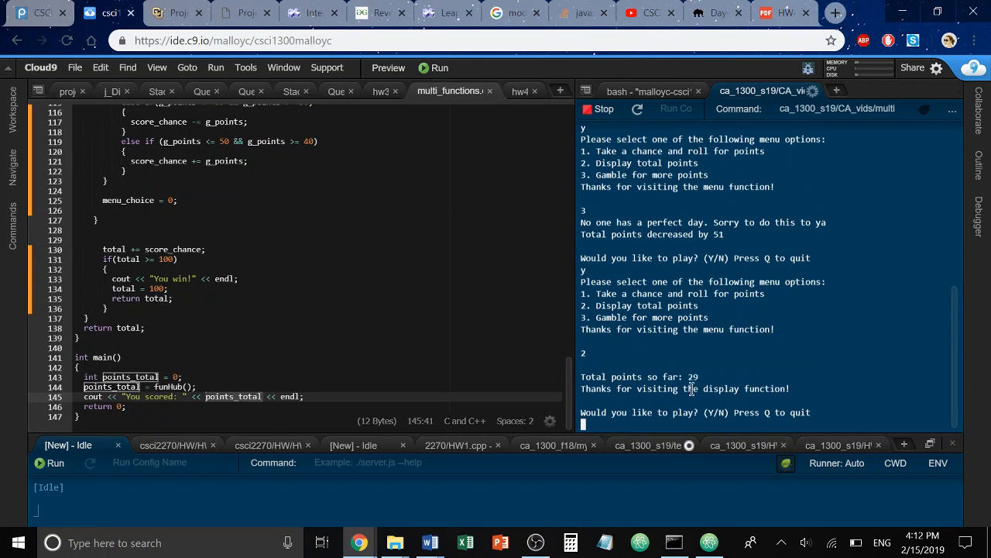
type("y")
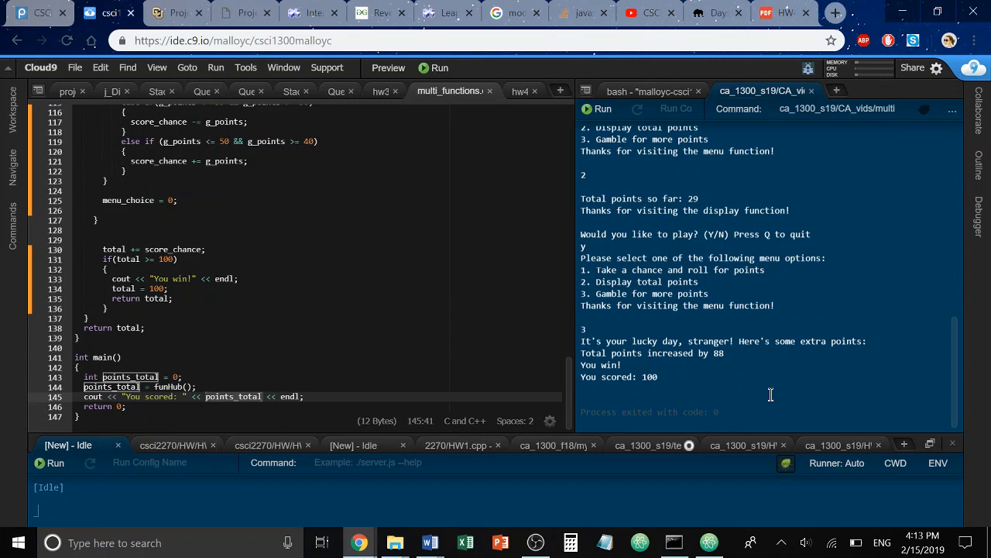
mouse_move(468, 347)
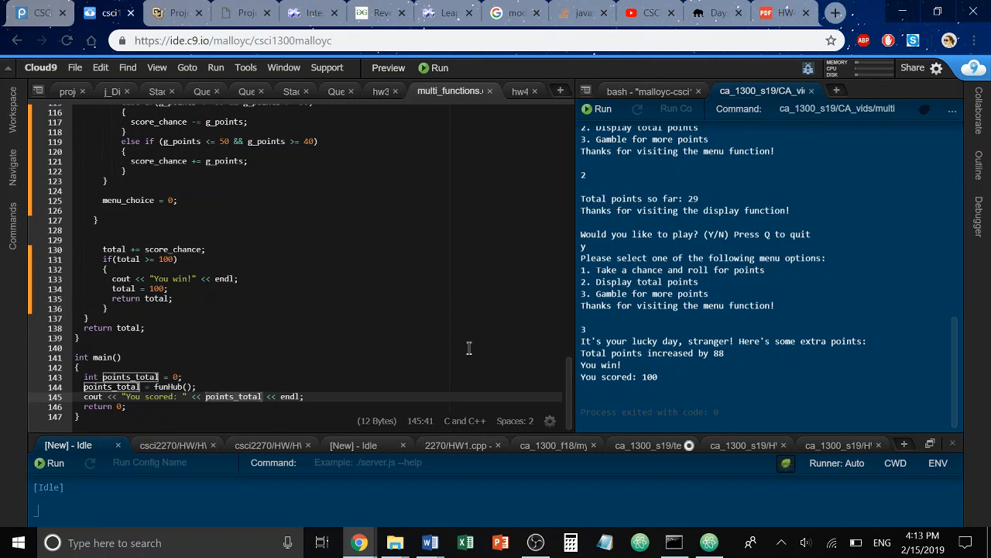
left_click(534, 542)
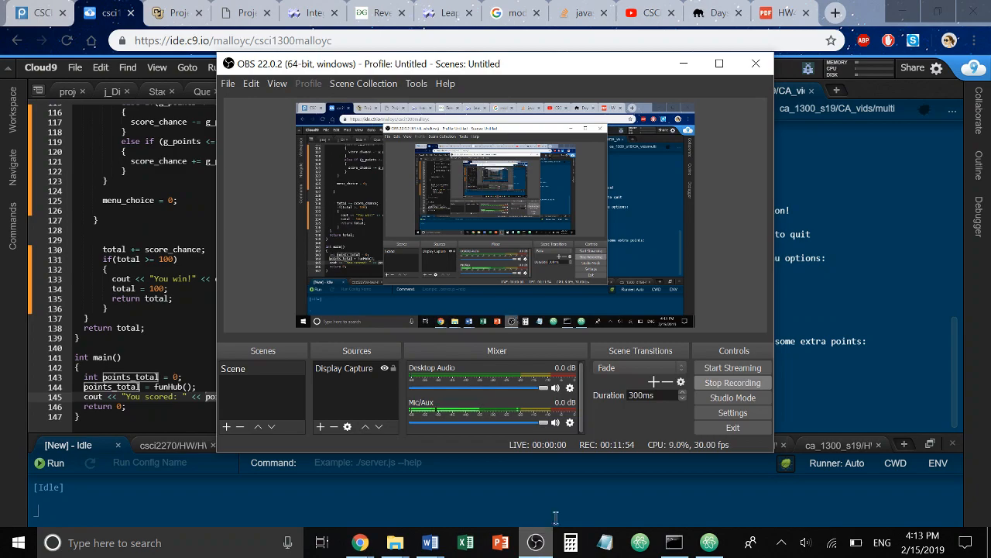